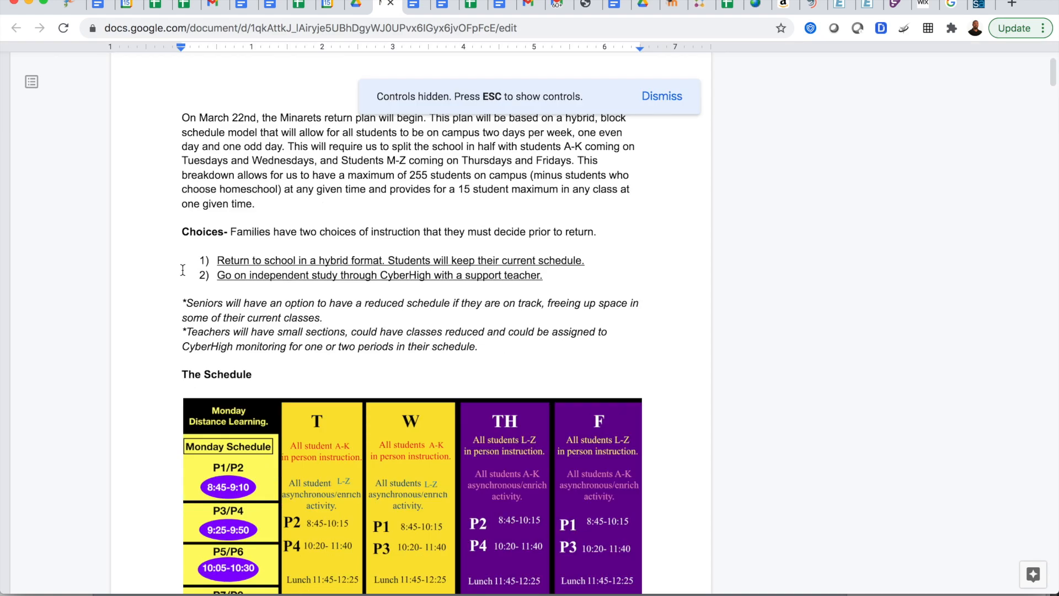
pyautogui.moveTo(659, 108)
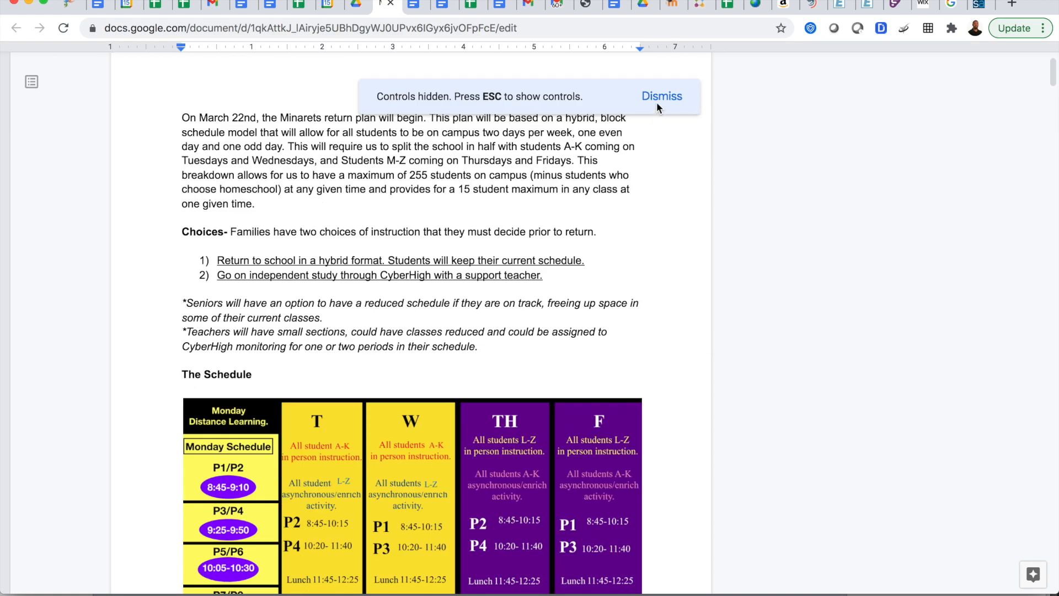
# Dismiss the 'Controls hidden' banner and scroll from the opening paragraphs to the weekly schedule table.
pyautogui.click(661, 96)
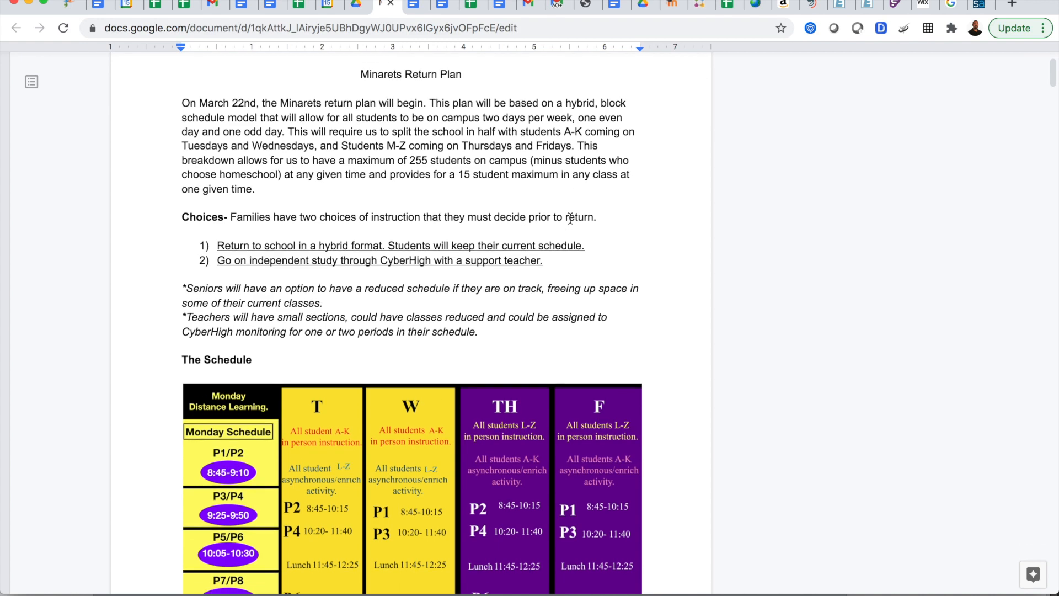
pyautogui.scroll(-3)
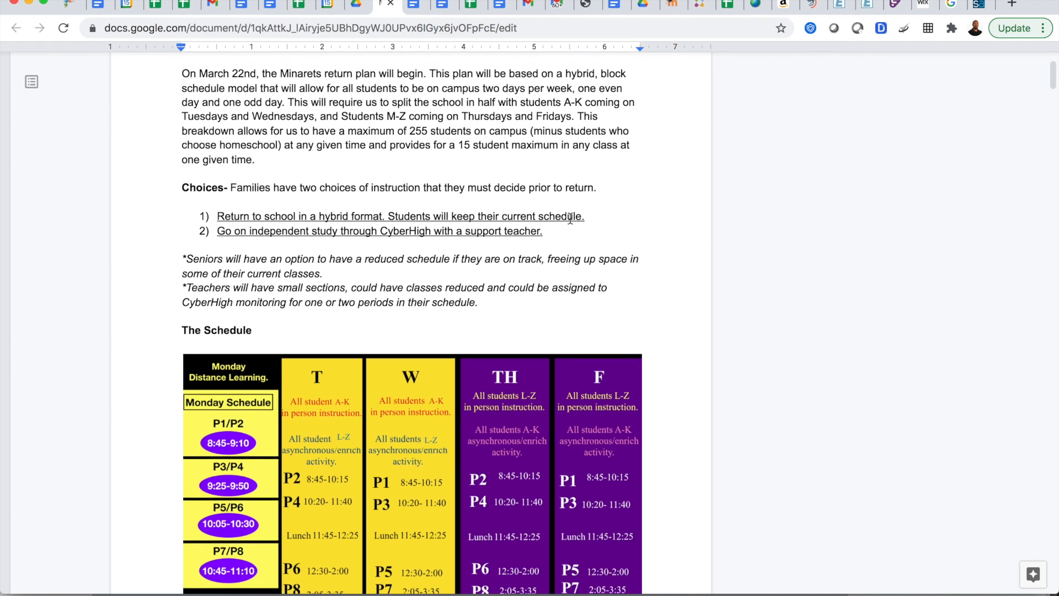
pyautogui.scroll(3)
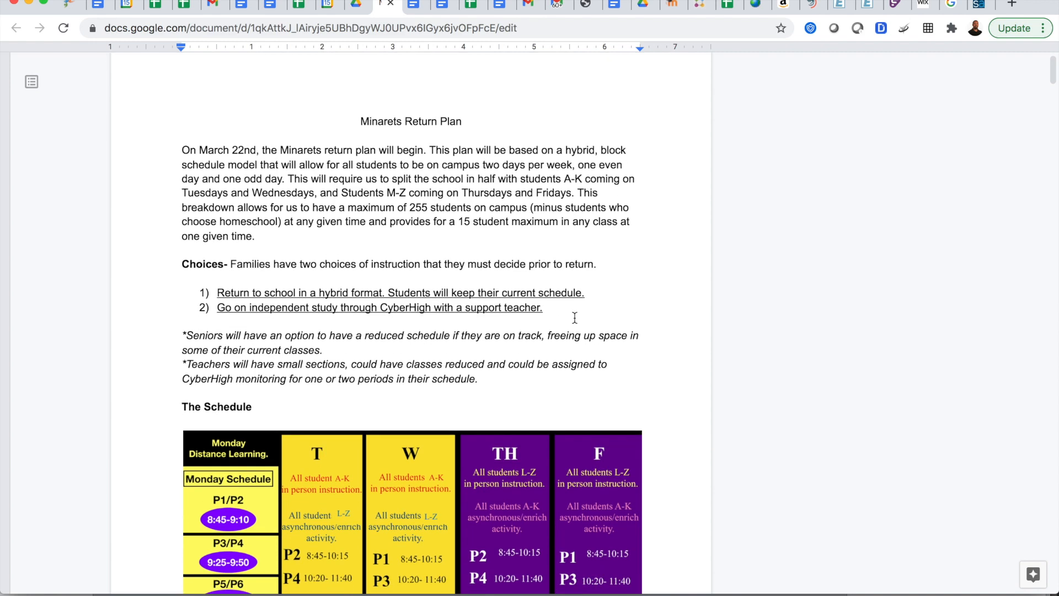
pyautogui.scroll(-3)
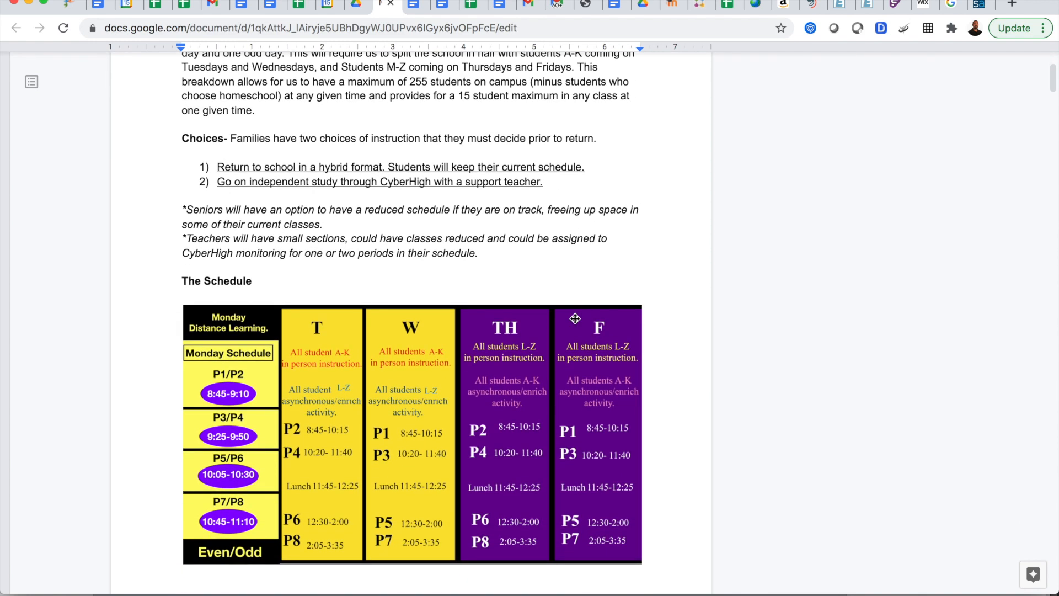
pyautogui.scroll(-3)
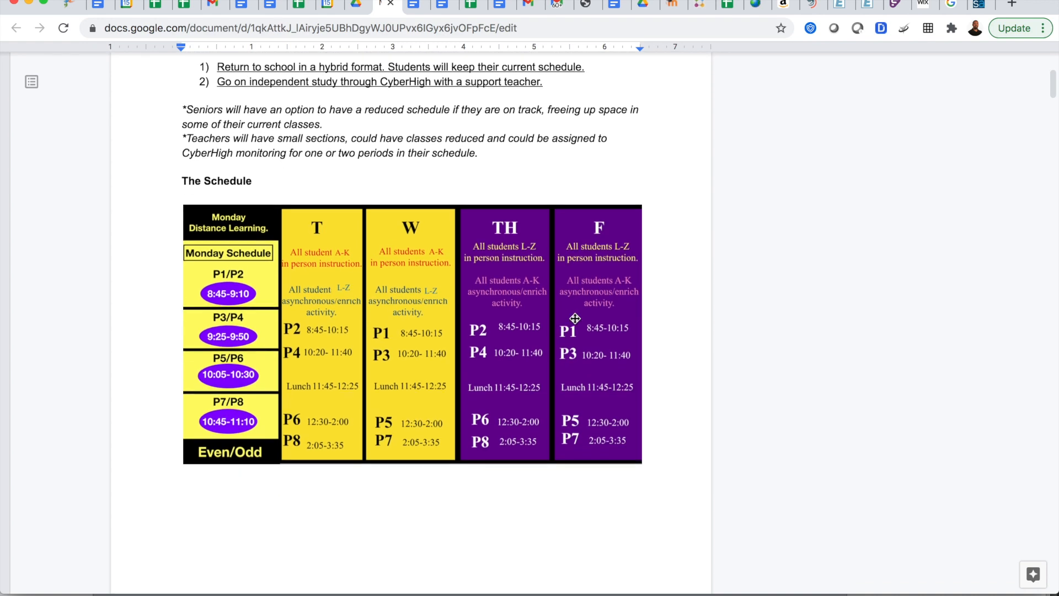
pyautogui.scroll(-3)
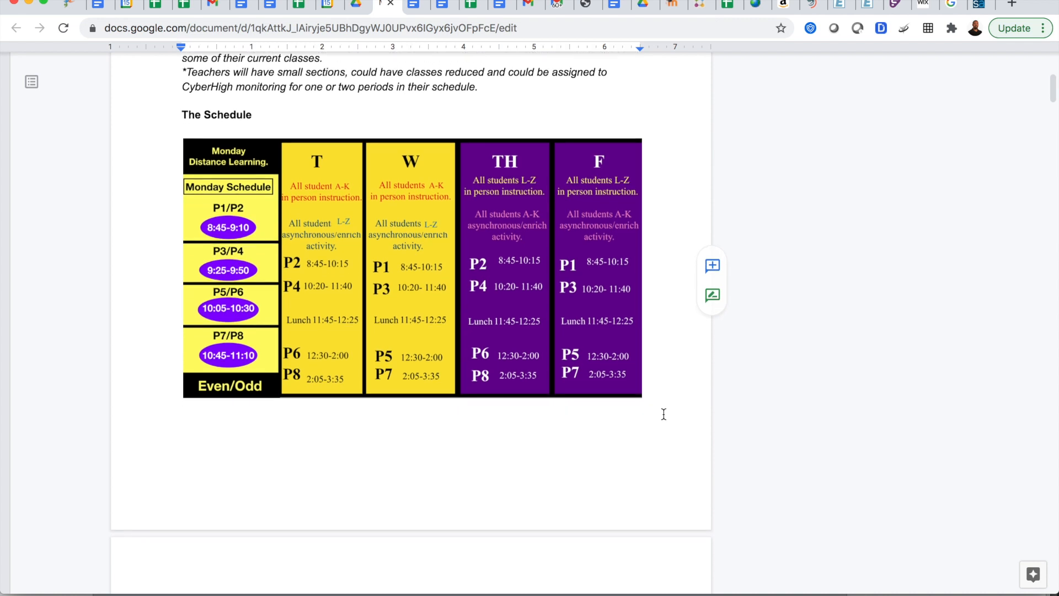
# Scroll past the Instructional Format table and three-lesson list to the Attendance heading.
pyautogui.scroll(-3)
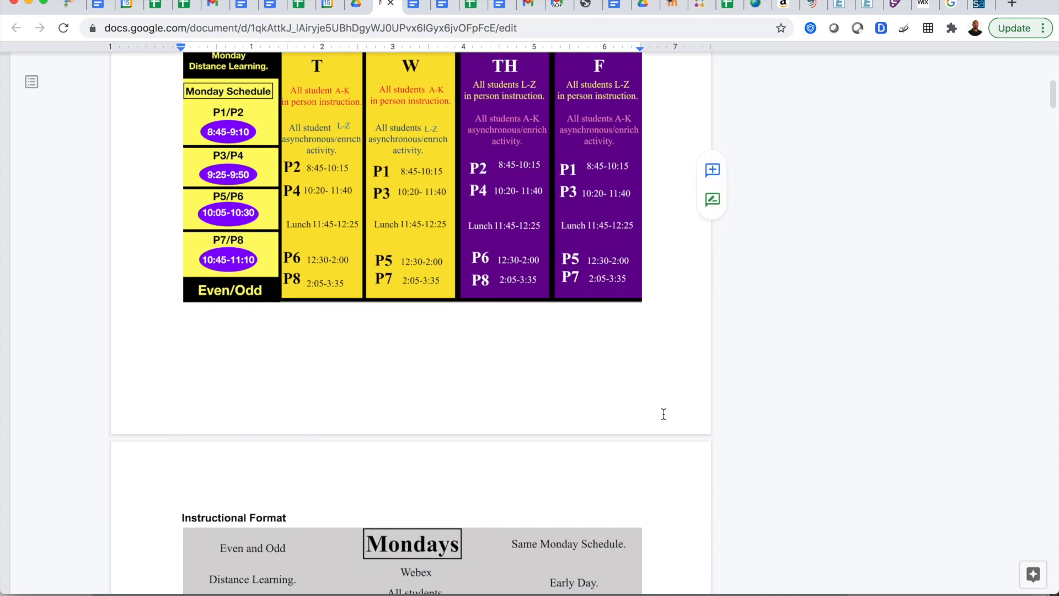
pyautogui.scroll(-3)
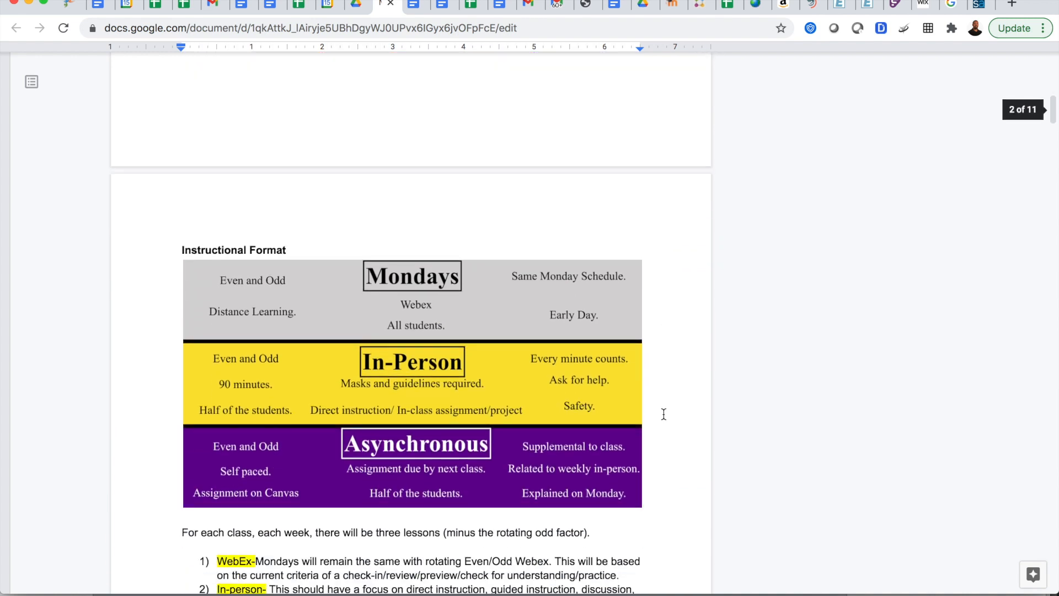
pyautogui.scroll(-3)
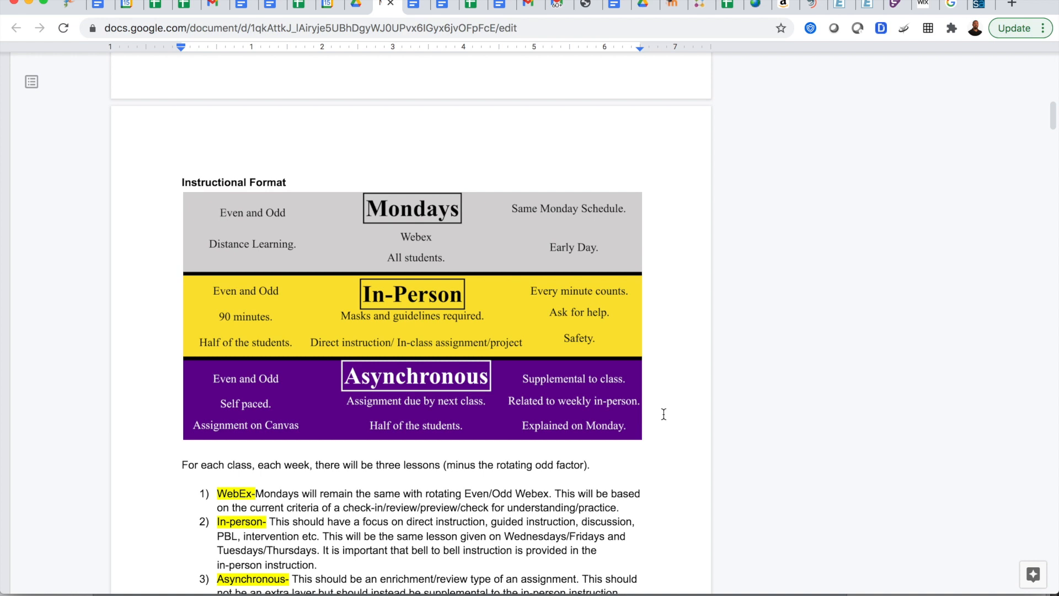
pyautogui.scroll(-3)
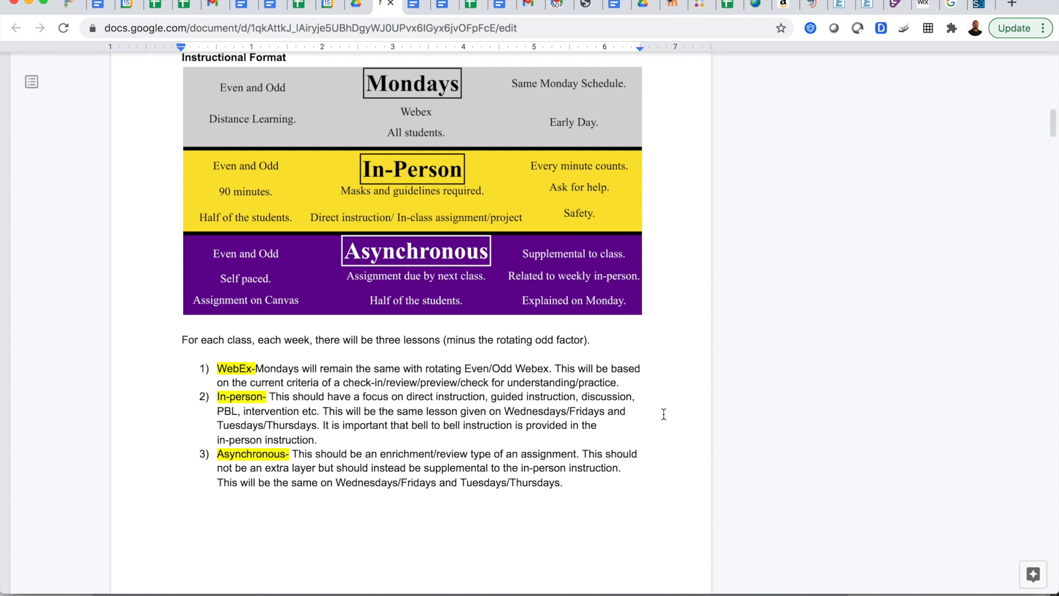
pyautogui.scroll(-3)
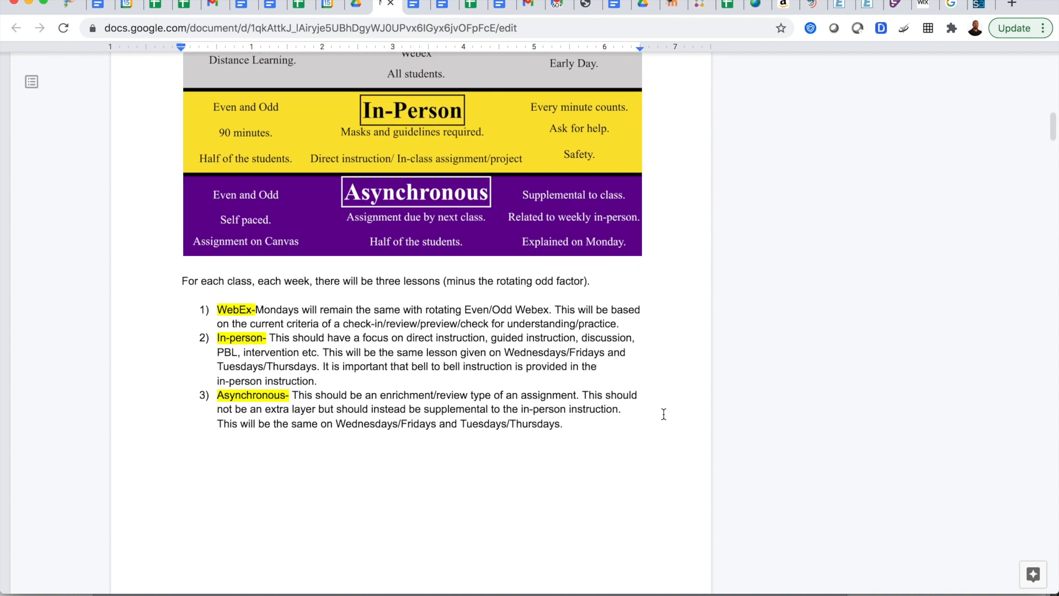
pyautogui.scroll(-3)
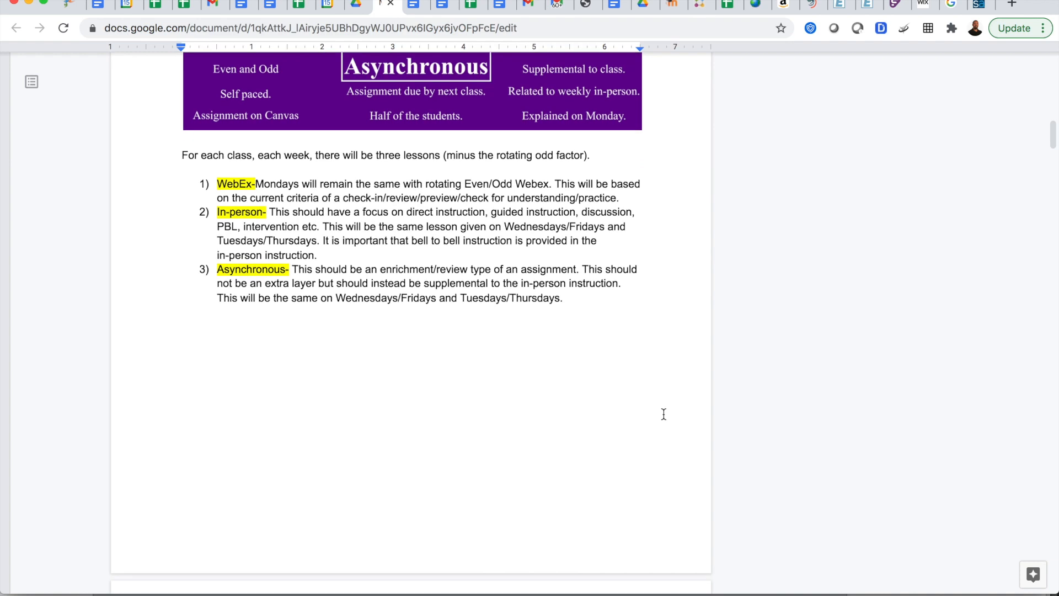
pyautogui.scroll(-3)
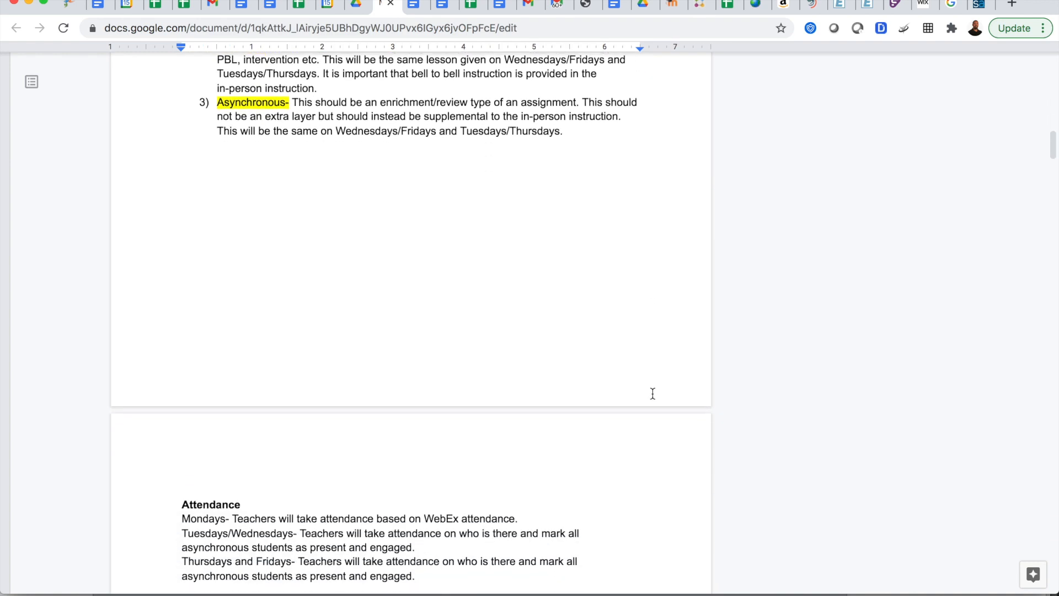
# Scroll through Attendance, Classroom Transitions and entry routes to the Entering and Exiting 500 heading.
pyautogui.scroll(-3)
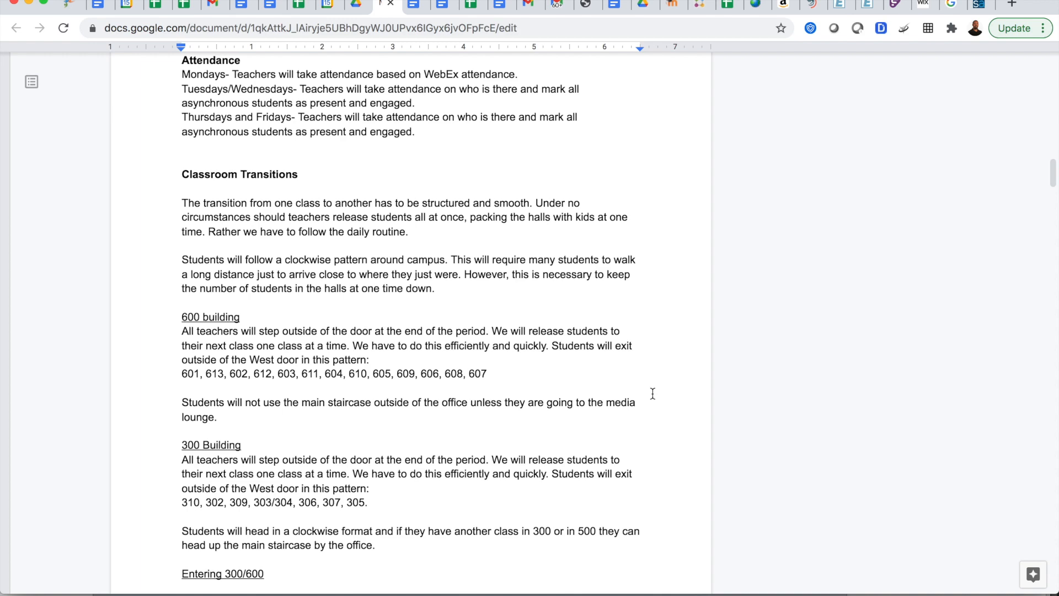
pyautogui.scroll(-3)
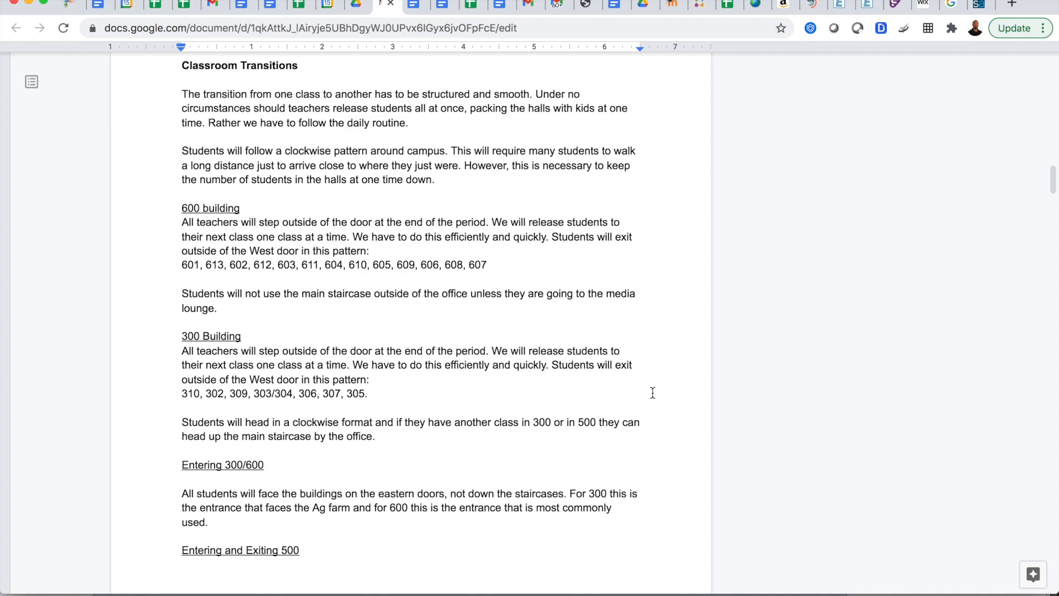
pyautogui.scroll(-3)
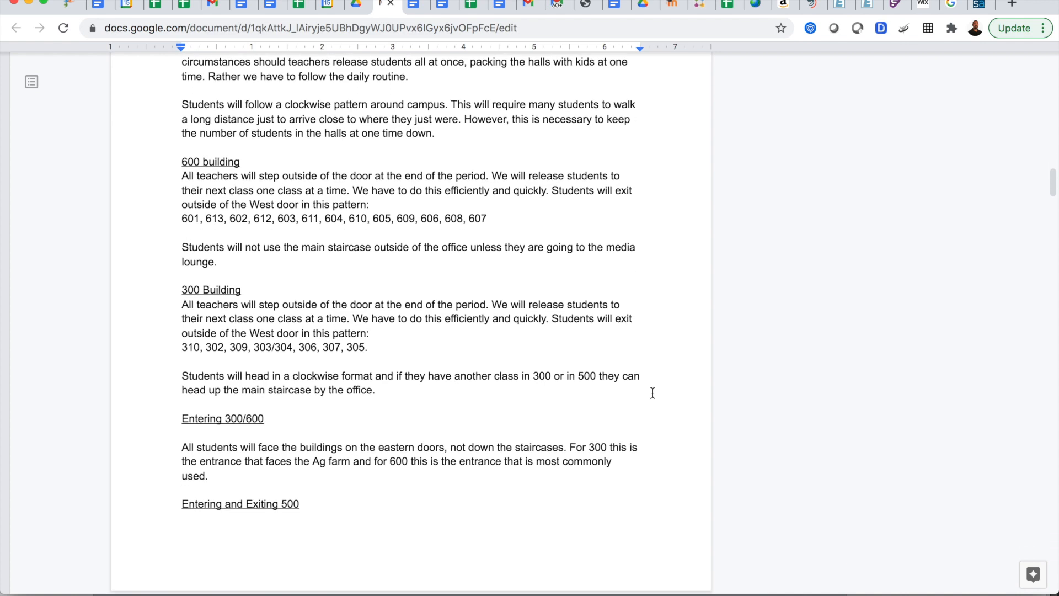
pyautogui.scroll(-3)
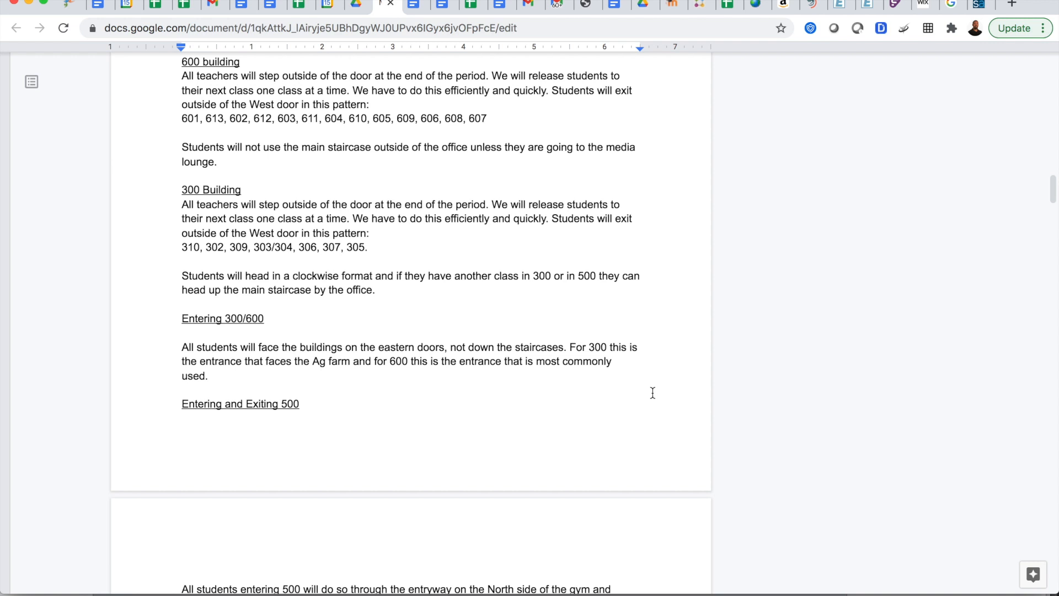
pyautogui.scroll(-3)
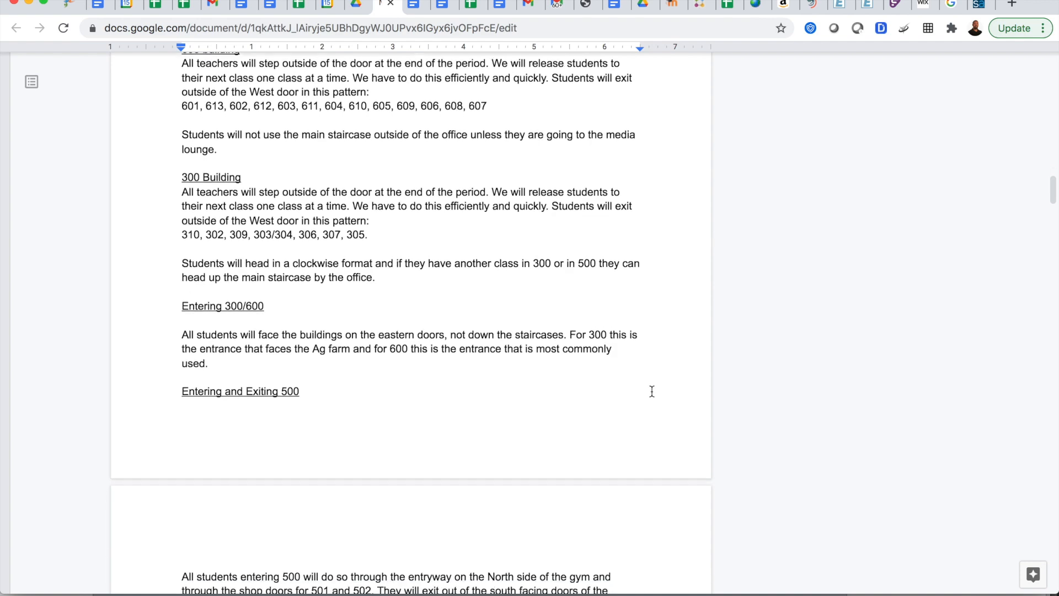
pyautogui.scroll(-3)
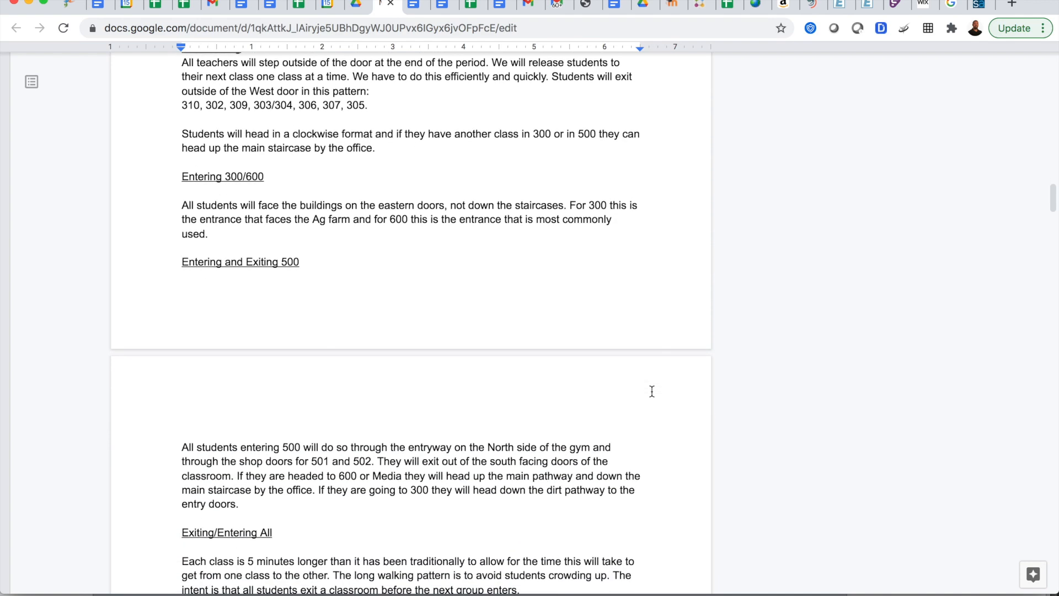
# Scroll back and forth through the restroom rules sections.
pyautogui.scroll(-3)
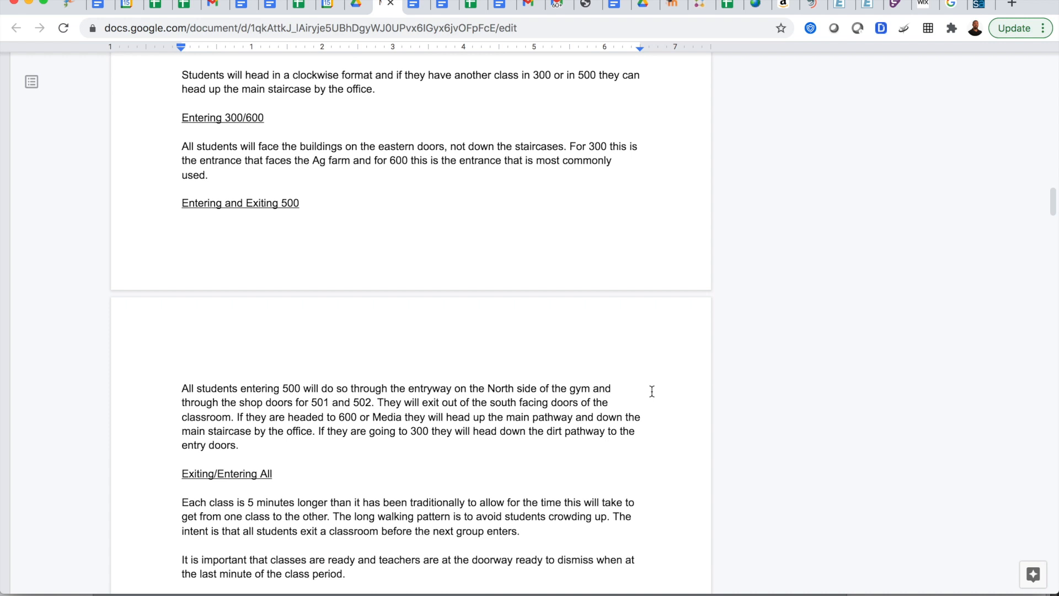
pyautogui.scroll(-3)
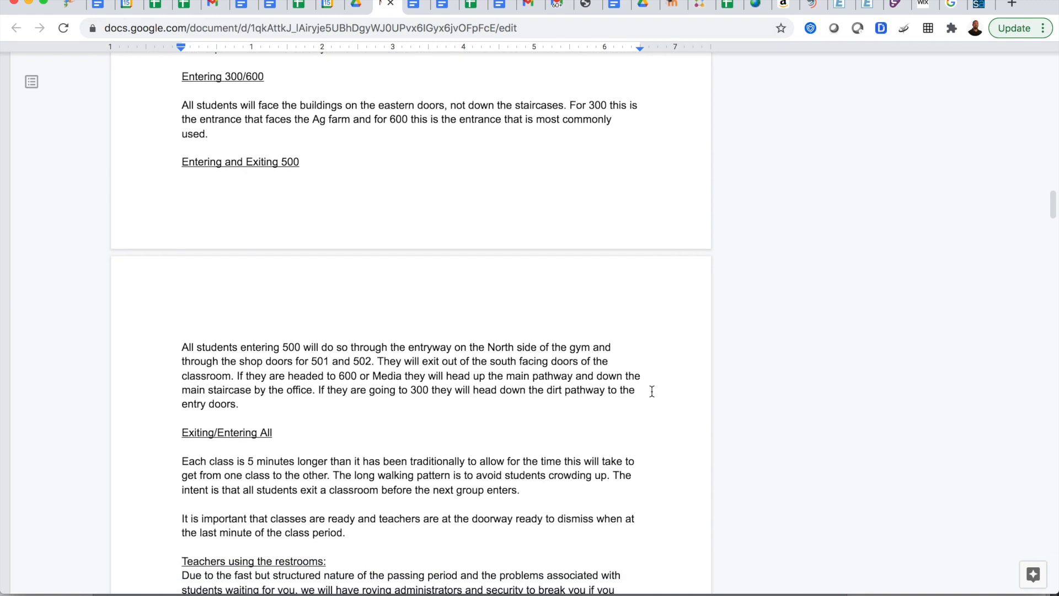
pyautogui.scroll(3)
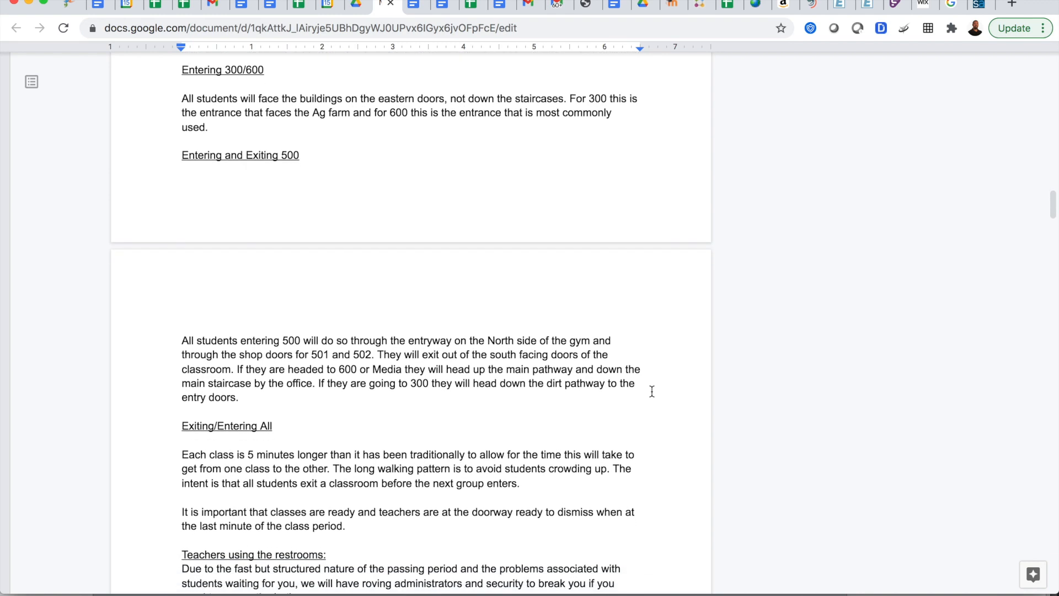
pyautogui.scroll(-3)
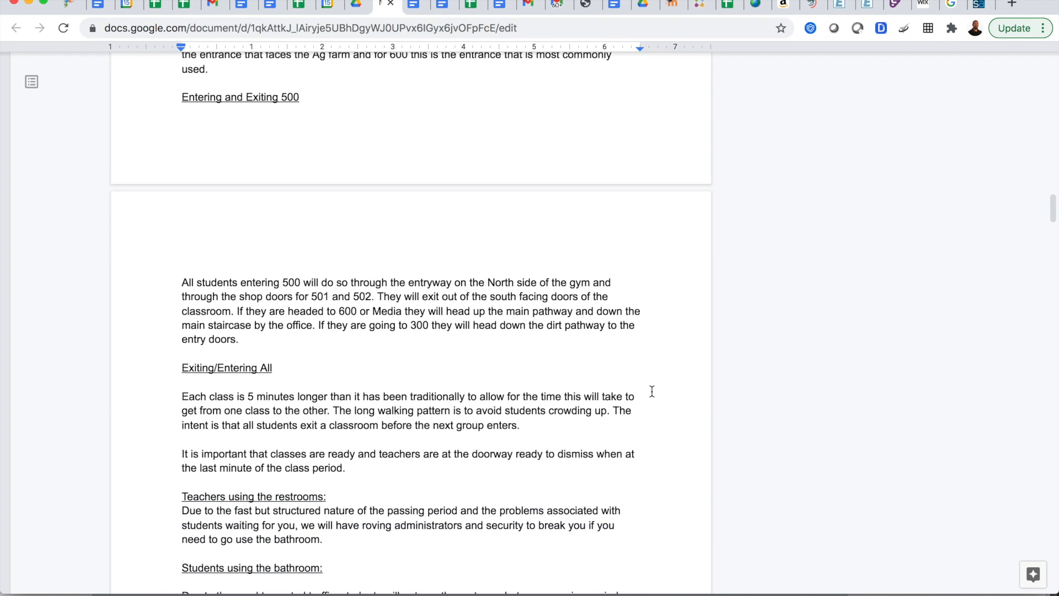
pyautogui.scroll(-3)
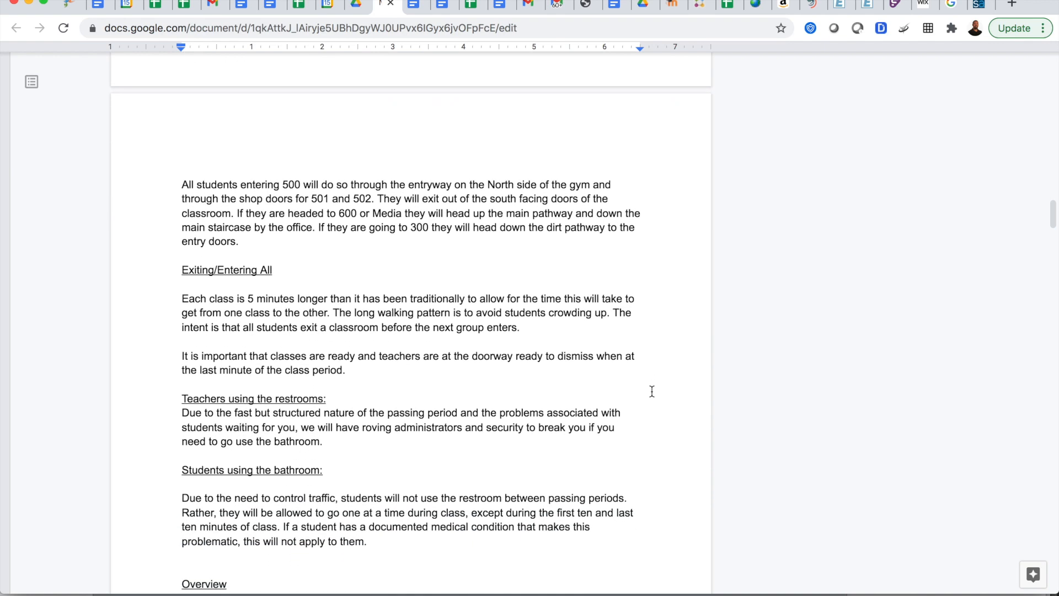
pyautogui.scroll(-3)
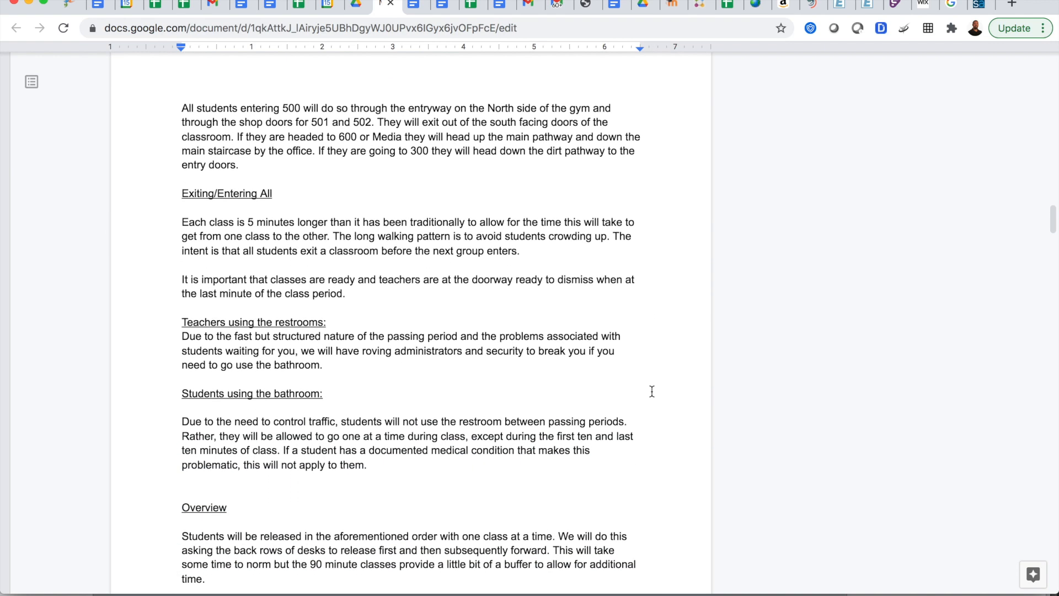
pyautogui.scroll(3)
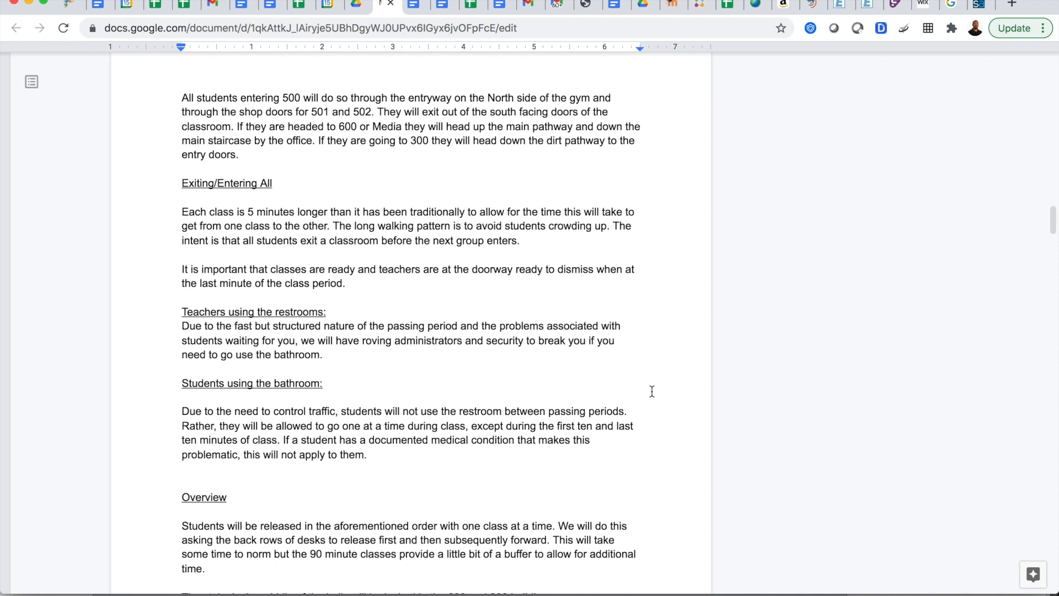
pyautogui.scroll(3)
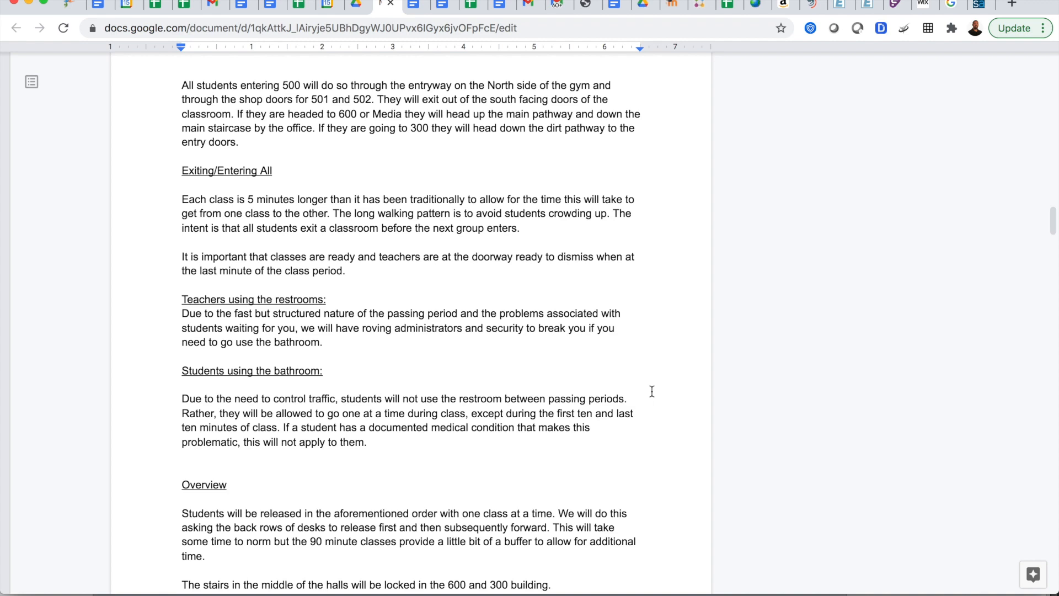
# Scroll through the Overview section to the top of the Minarets High School Map.
pyautogui.scroll(-3)
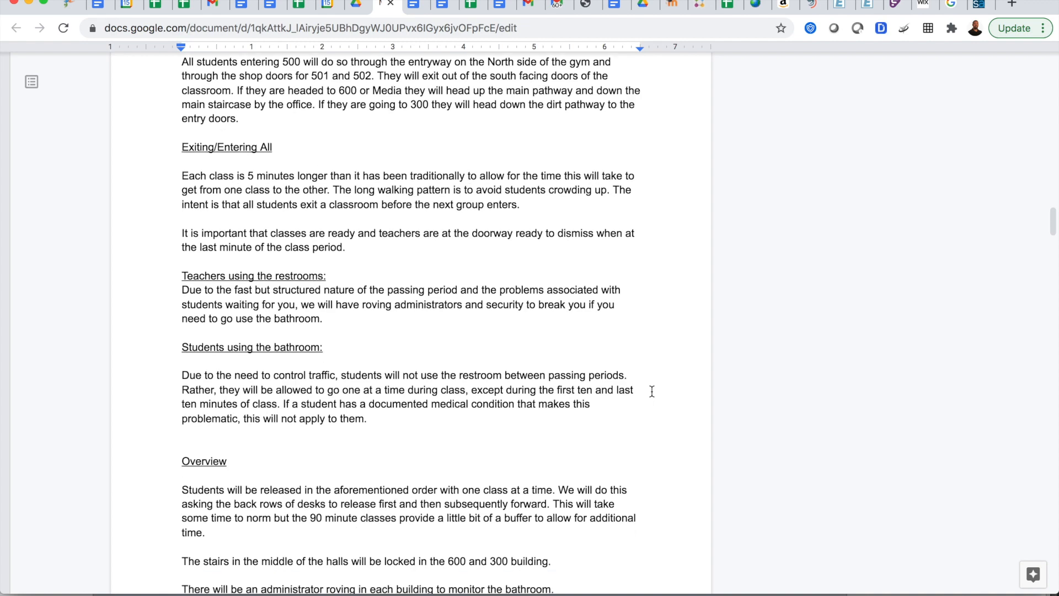
pyautogui.scroll(-3)
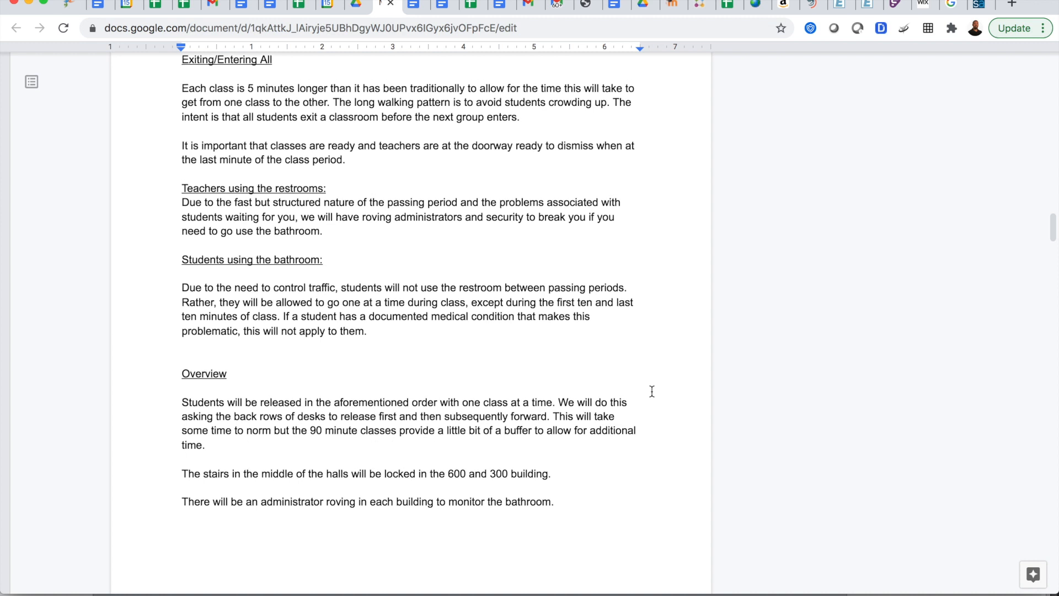
pyautogui.scroll(-3)
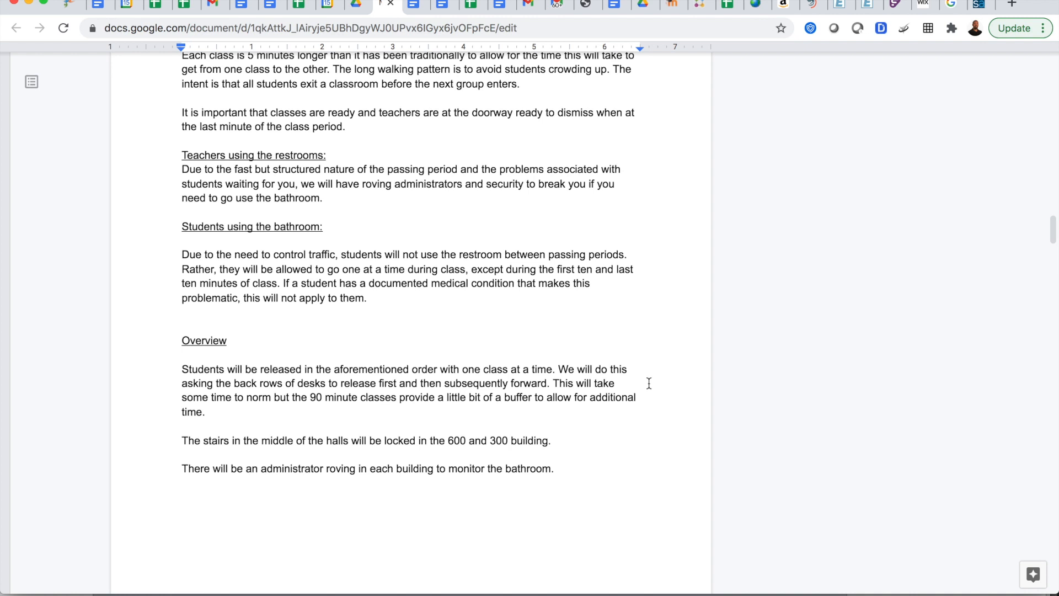
pyautogui.scroll(-3)
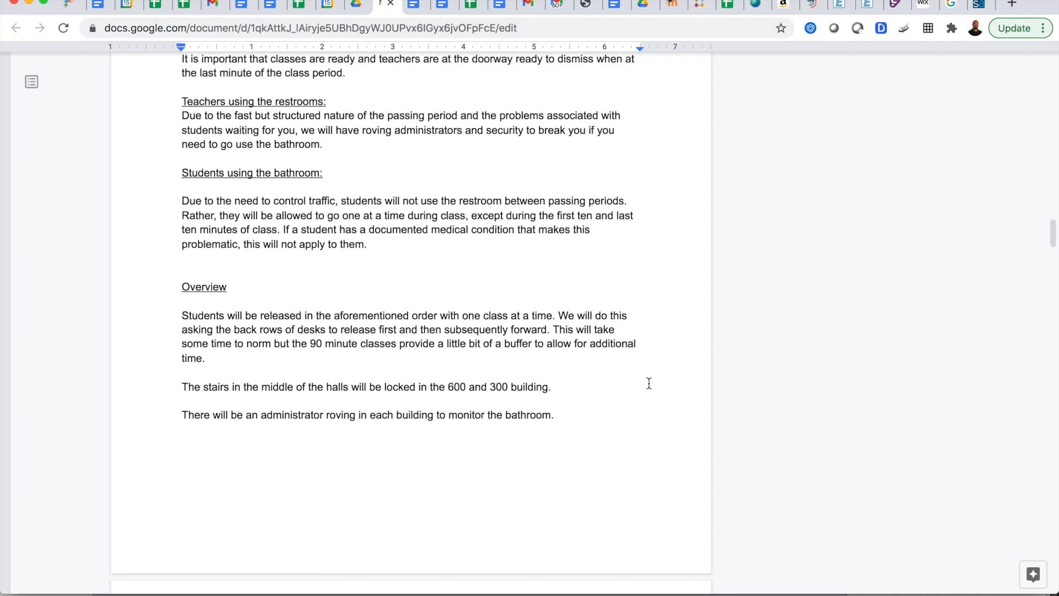
pyautogui.scroll(-3)
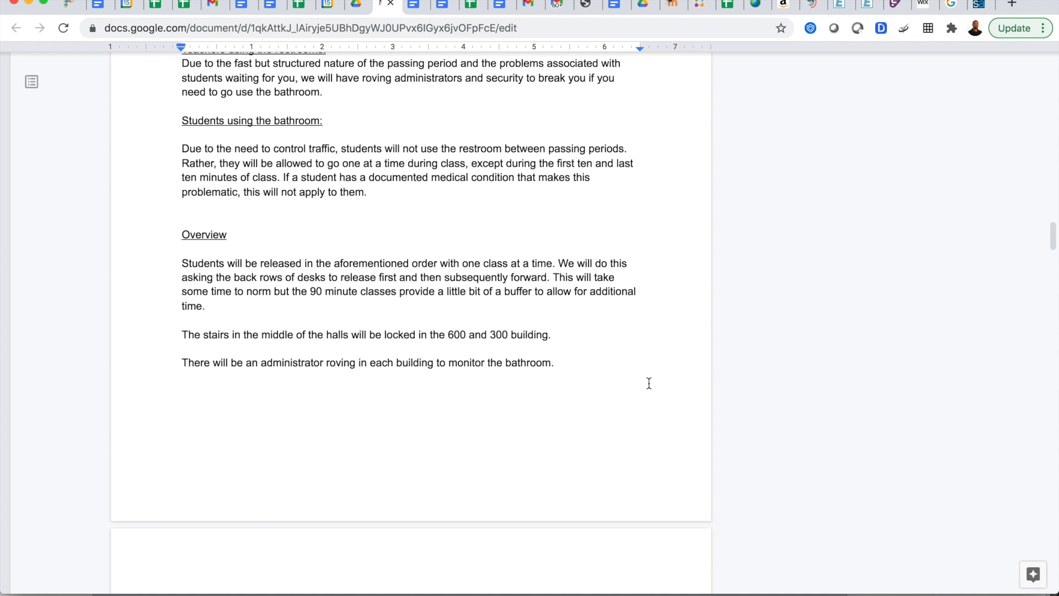
pyautogui.scroll(-3)
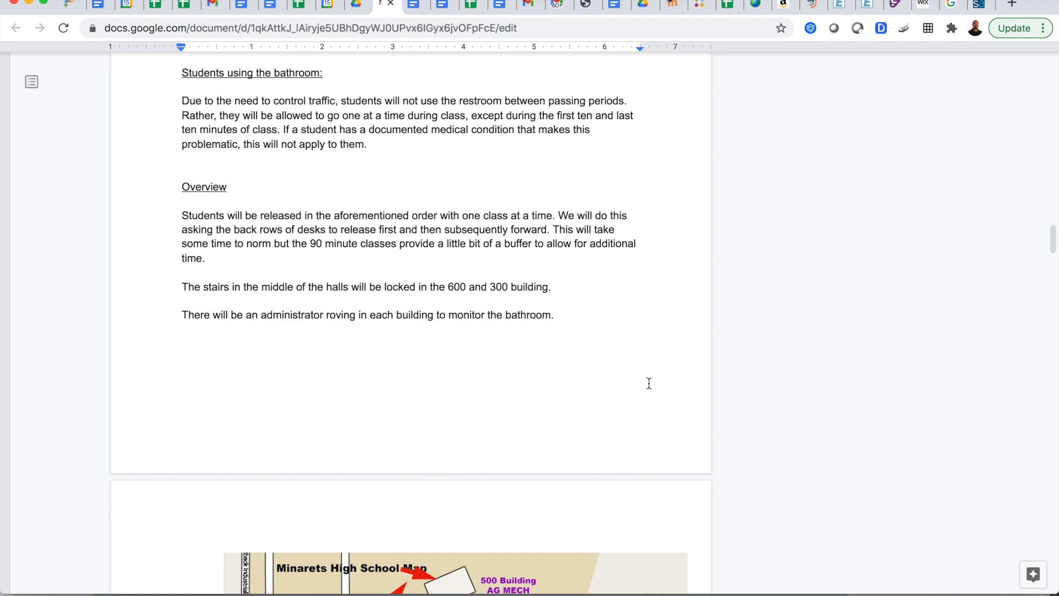
# Scroll past the campus map routes and Transition Supervision Assignments diagram to Monitoring and Accountability.
pyautogui.scroll(-3)
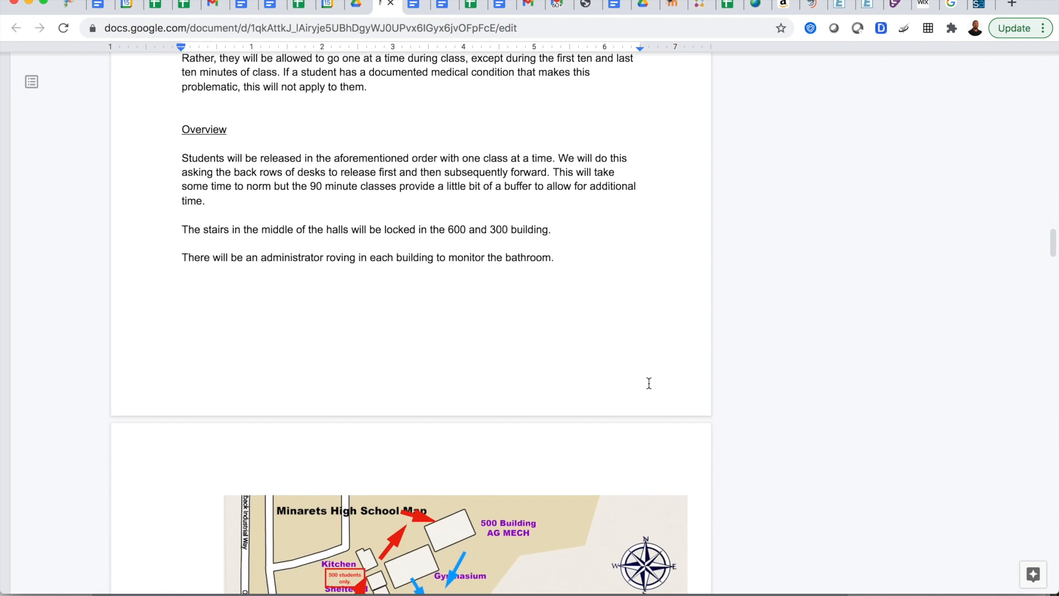
pyautogui.scroll(-3)
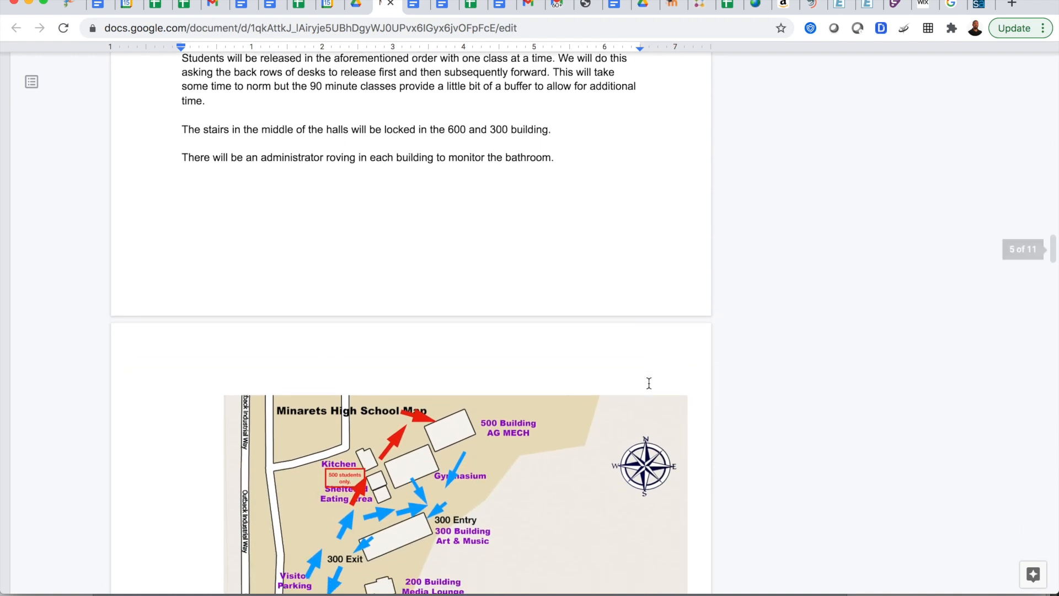
pyautogui.scroll(-3)
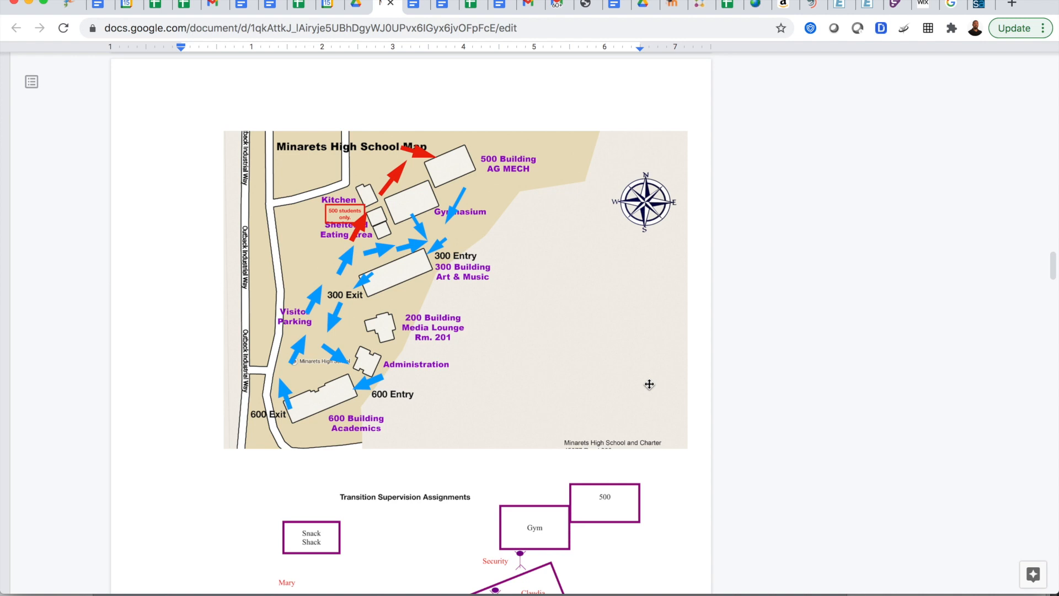
pyautogui.moveTo(403, 394)
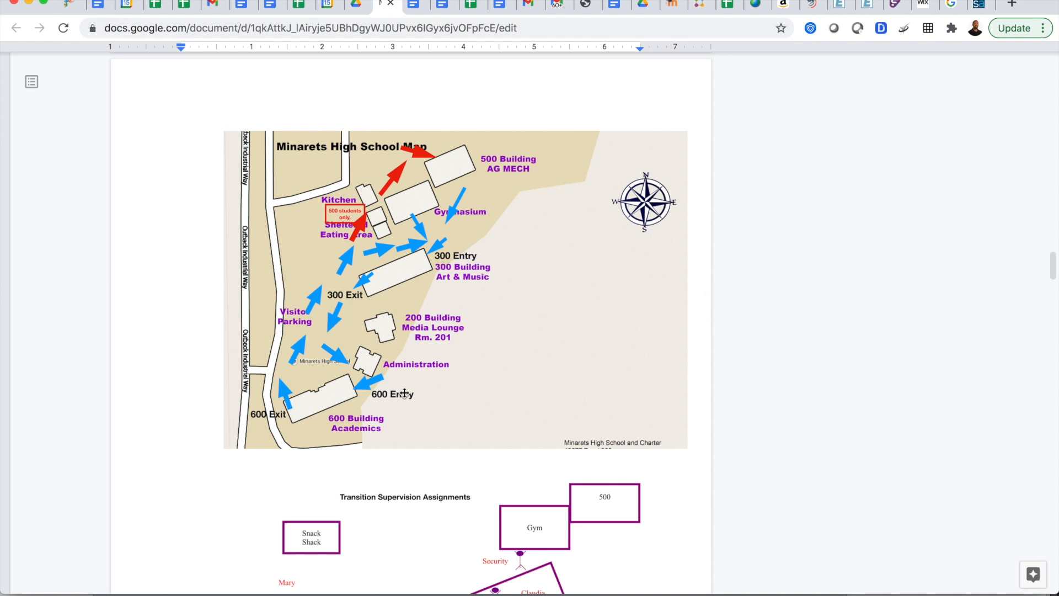
pyautogui.moveTo(411, 157)
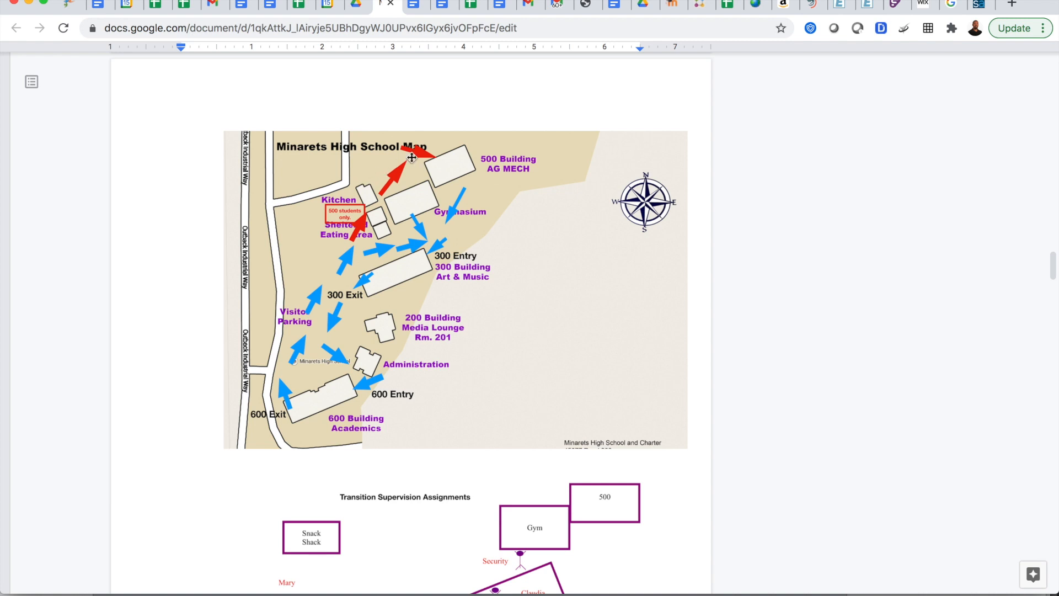
pyautogui.moveTo(331, 273)
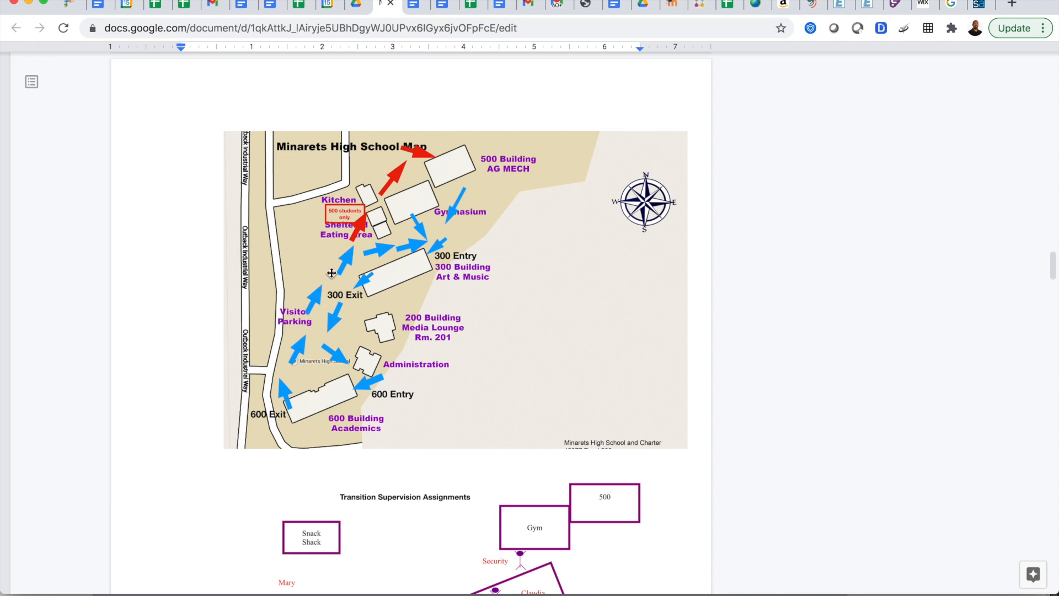
pyautogui.moveTo(436, 253)
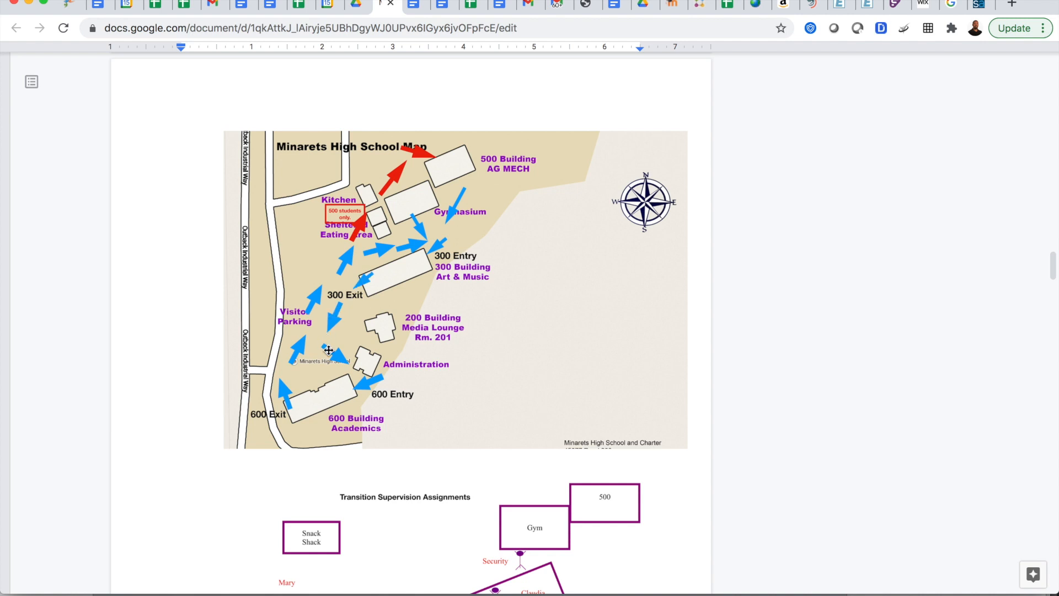
pyautogui.moveTo(365, 384)
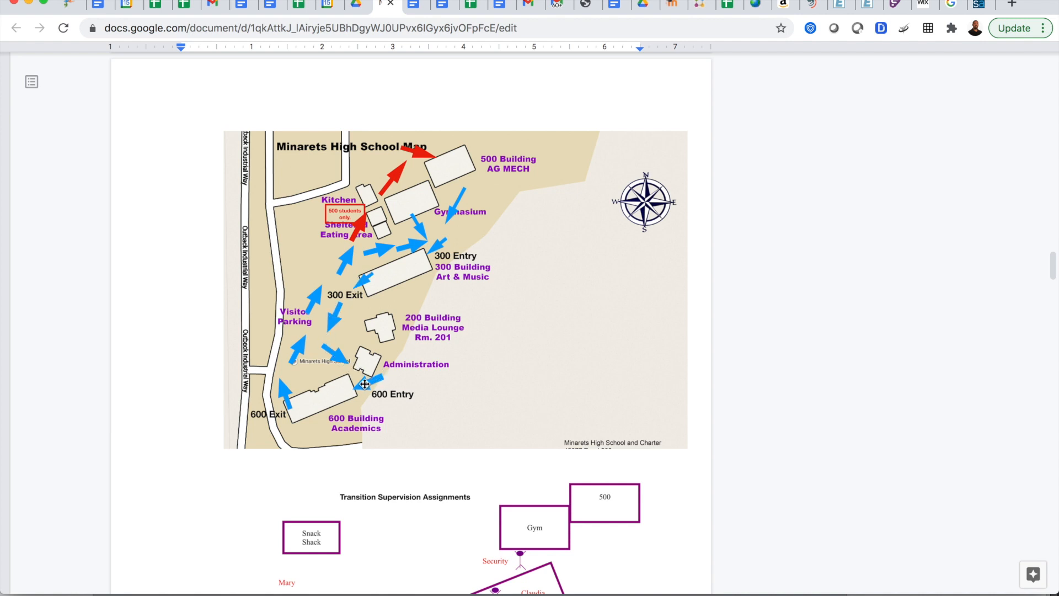
pyautogui.scroll(-3)
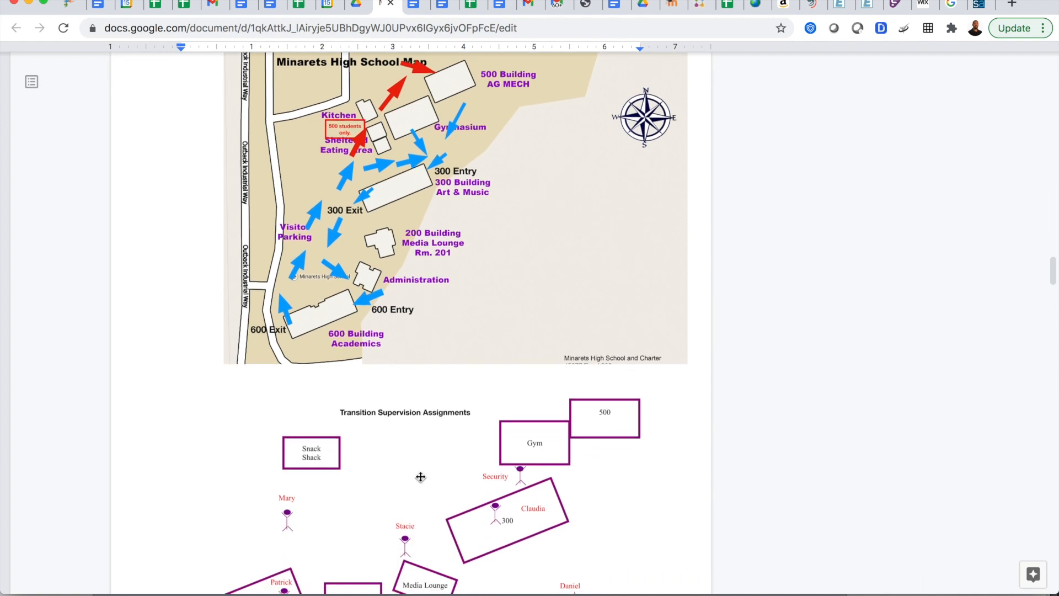
pyautogui.scroll(-3)
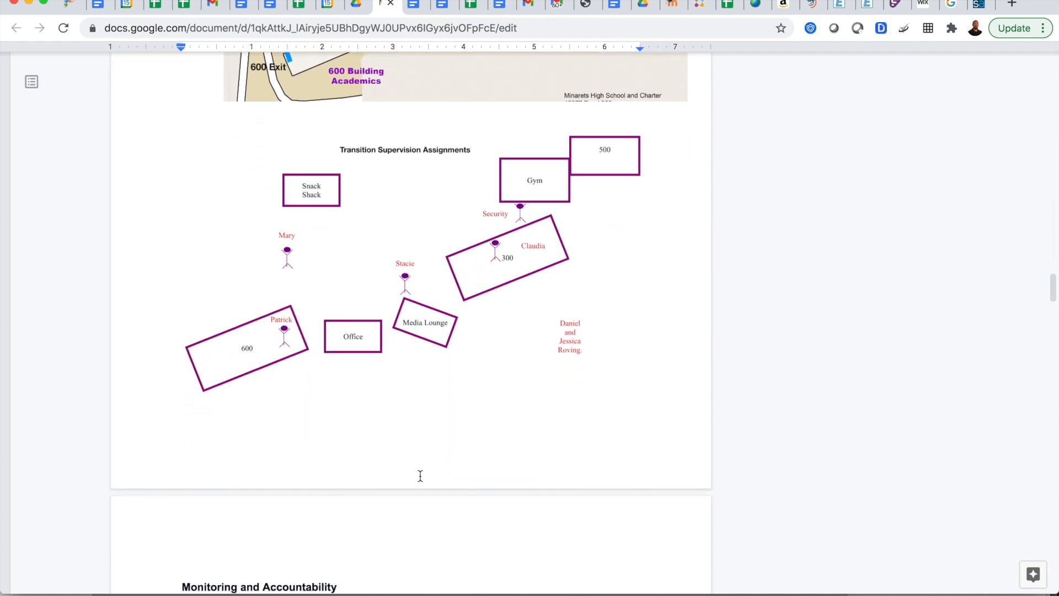
pyautogui.scroll(-3)
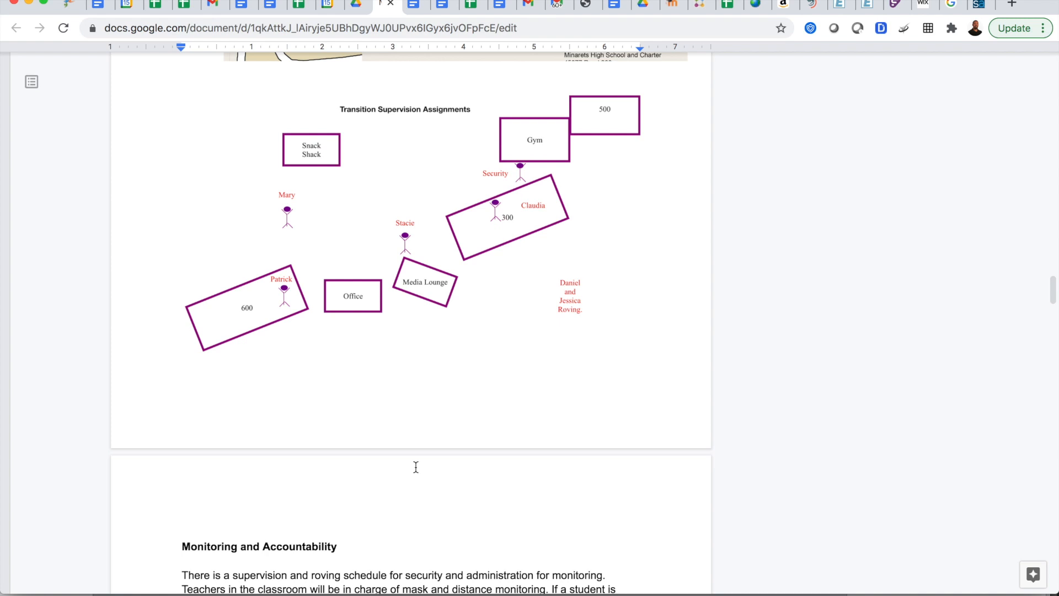
# Scroll through Monitoring, Supervision, Lunch serving times, Seating and Rain plan to Morning Drop Off.
pyautogui.scroll(-3)
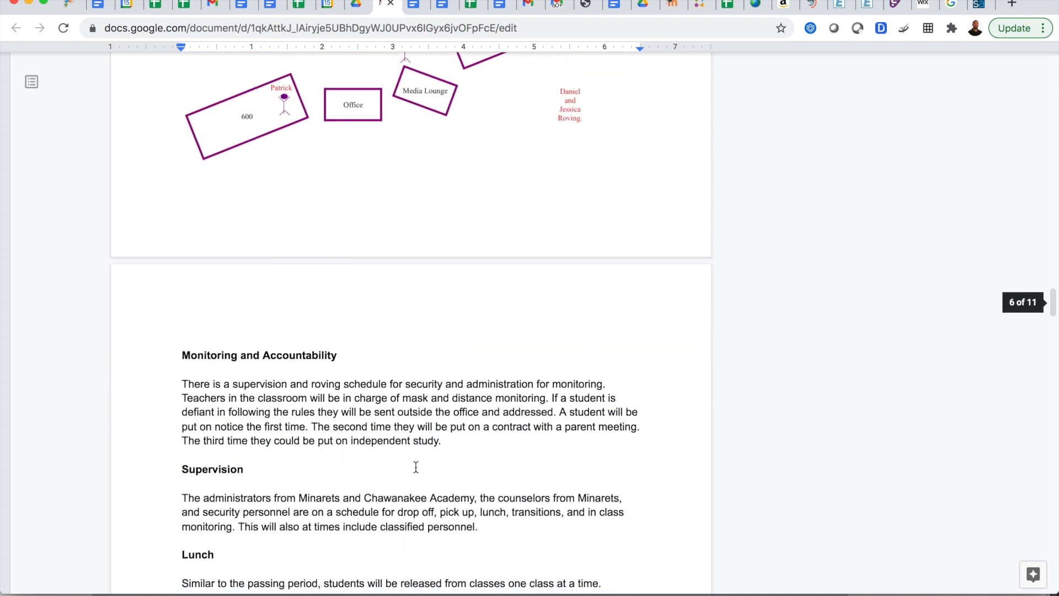
pyautogui.scroll(-3)
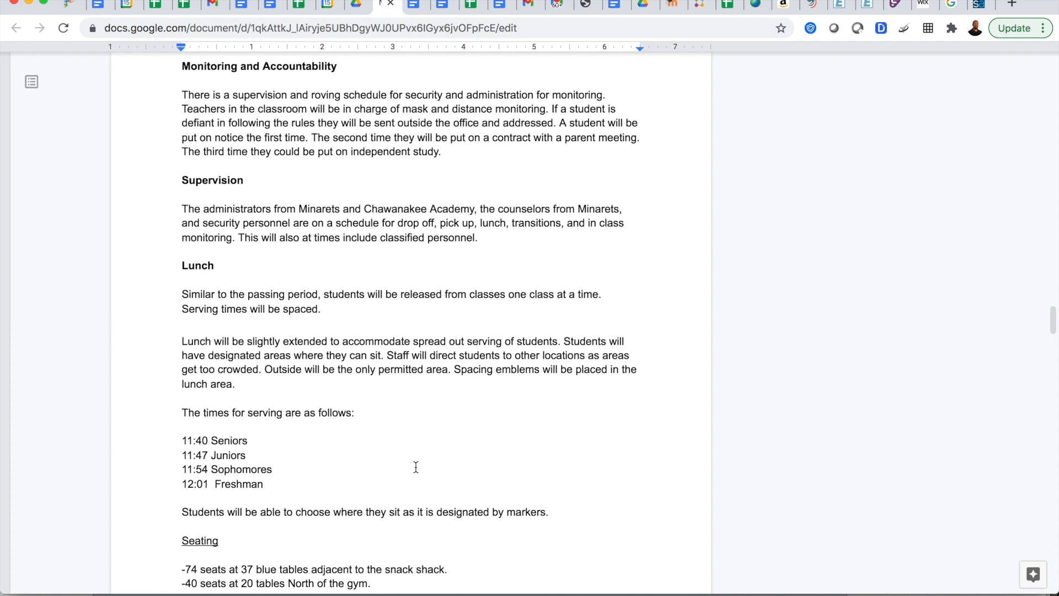
pyautogui.scroll(-3)
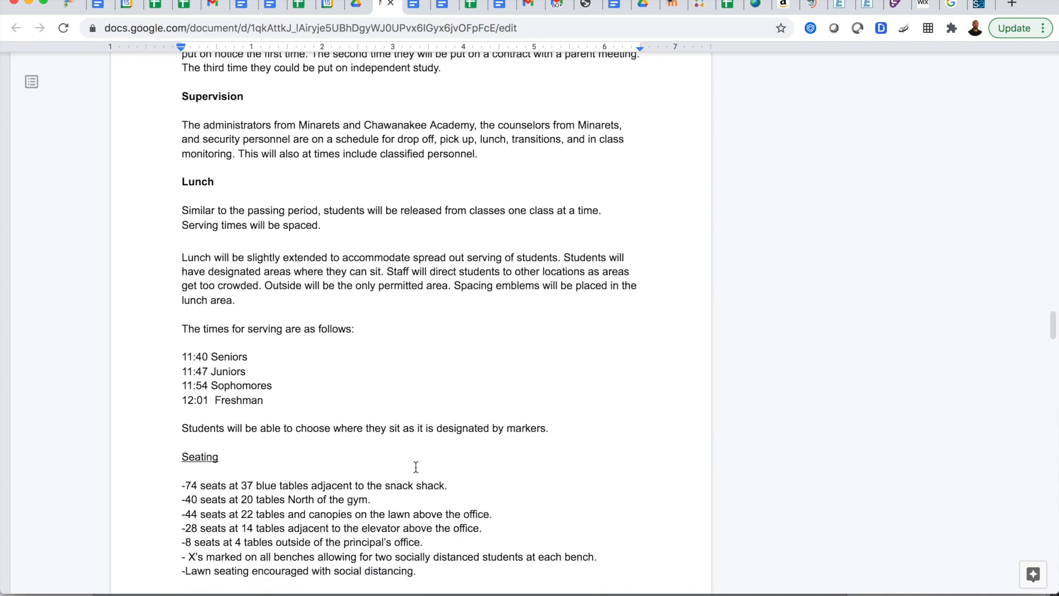
pyautogui.scroll(-3)
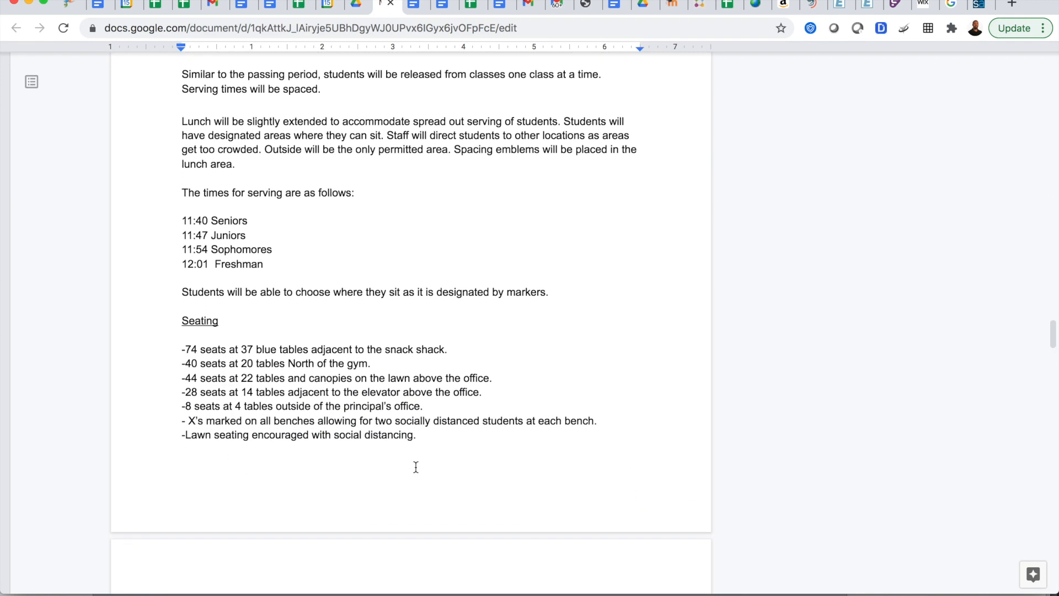
pyautogui.scroll(-3)
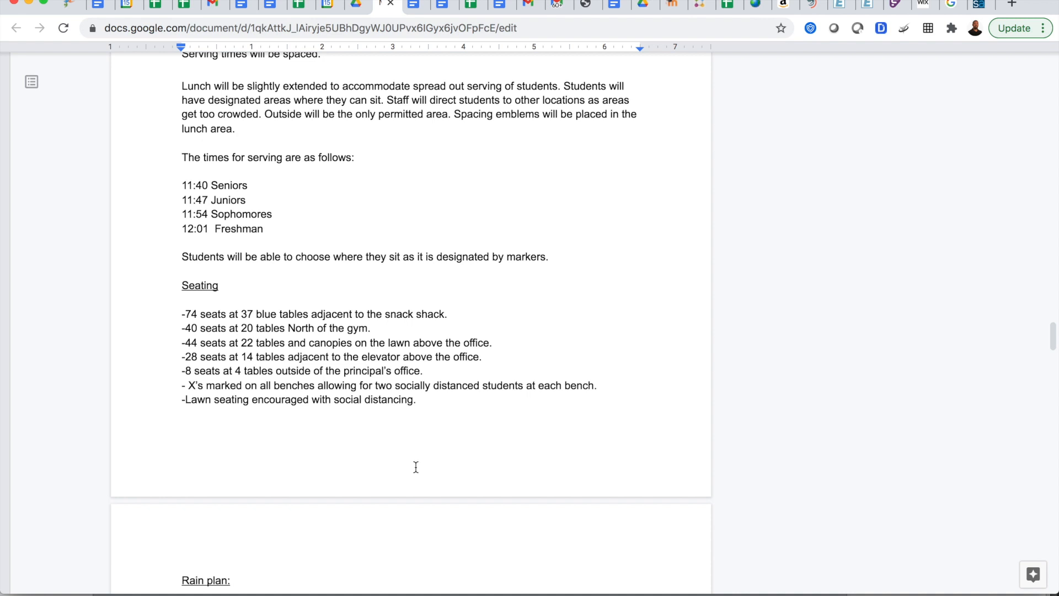
pyautogui.scroll(-3)
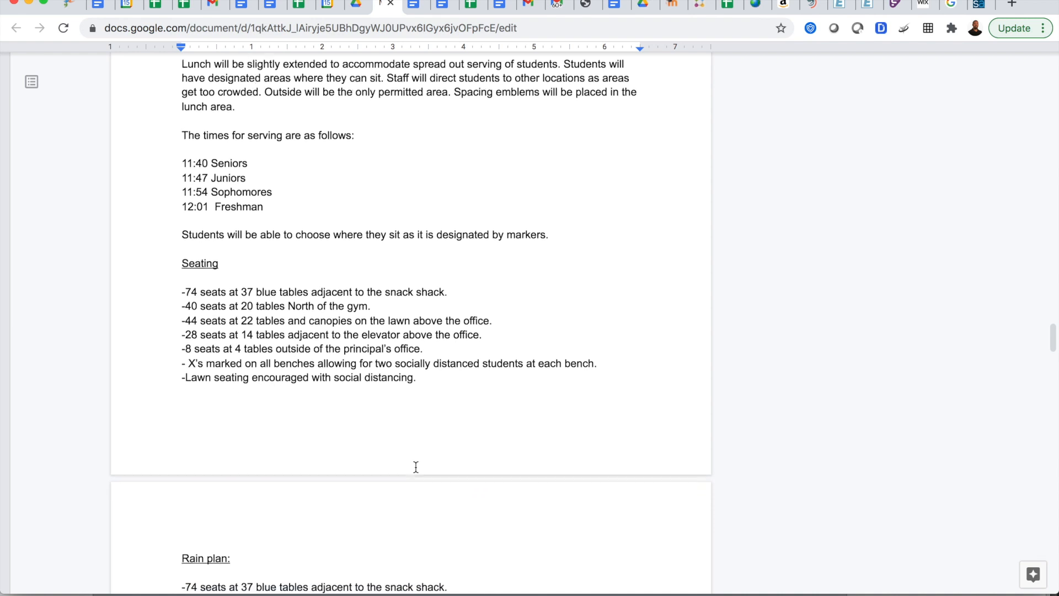
pyautogui.scroll(-3)
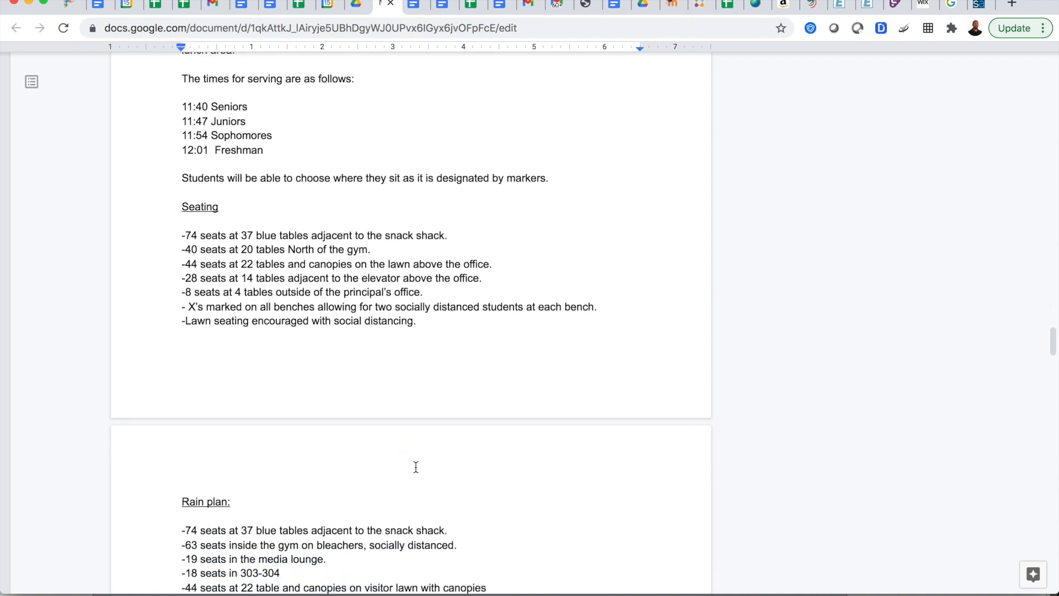
pyautogui.scroll(-3)
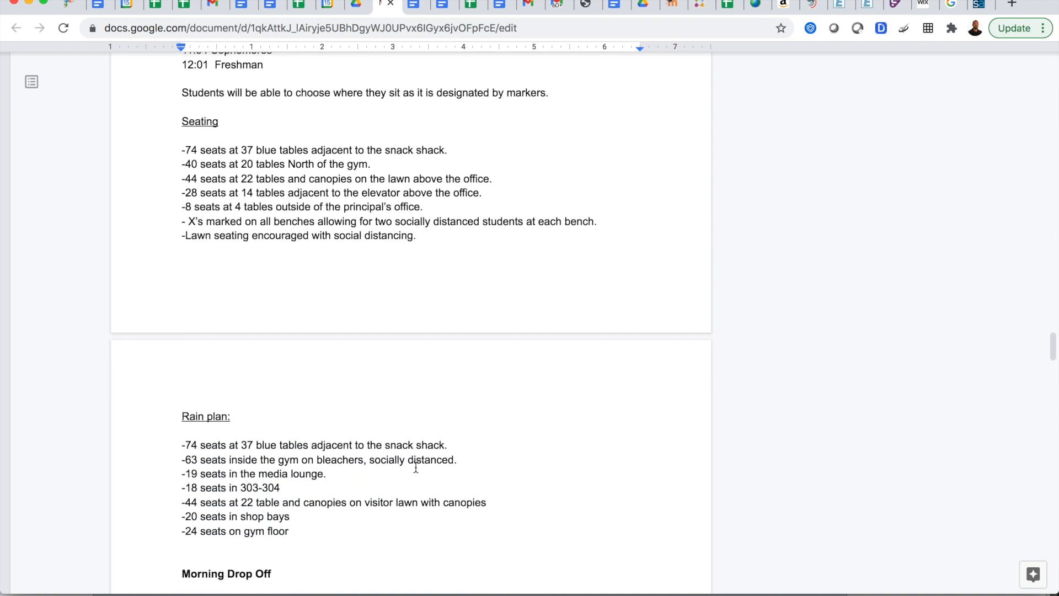
pyautogui.scroll(-3)
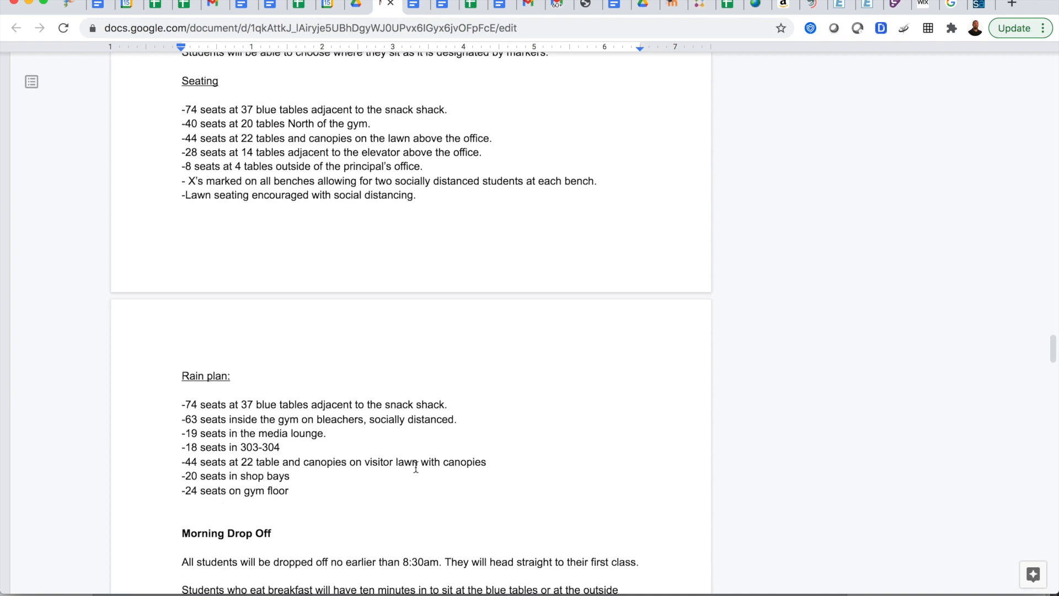
pyautogui.scroll(-3)
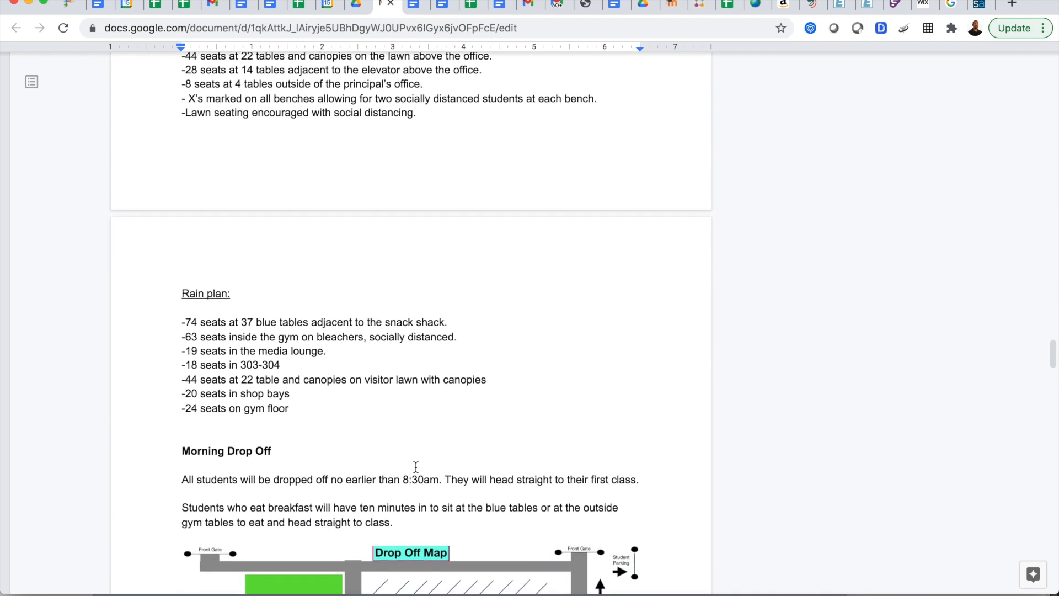
# Scroll down until the Morning Drop Off text and full Drop Off Map are visible.
pyautogui.scroll(-3)
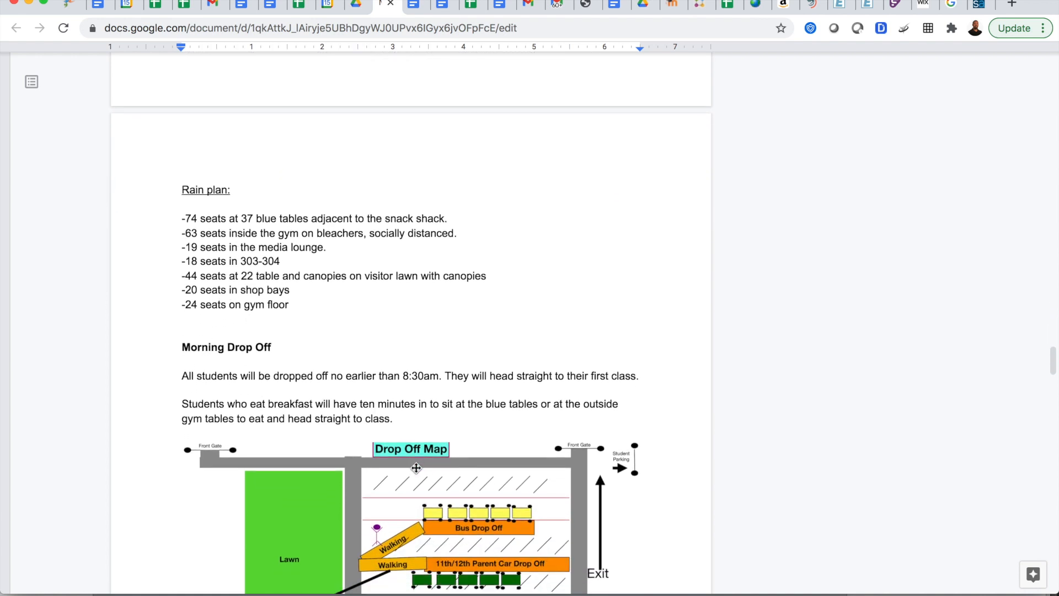
pyautogui.scroll(-3)
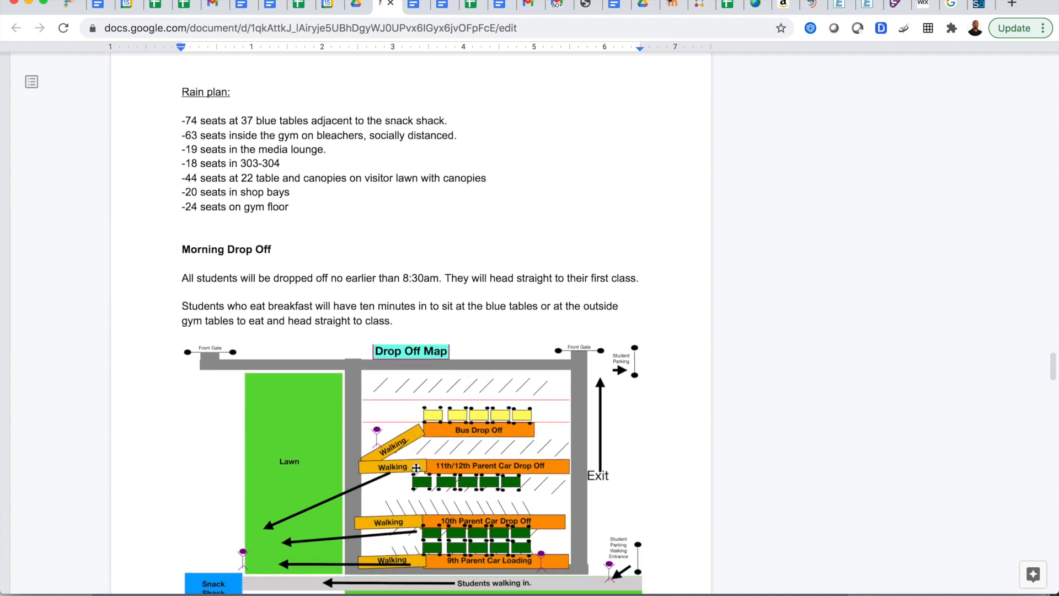
pyautogui.scroll(-3)
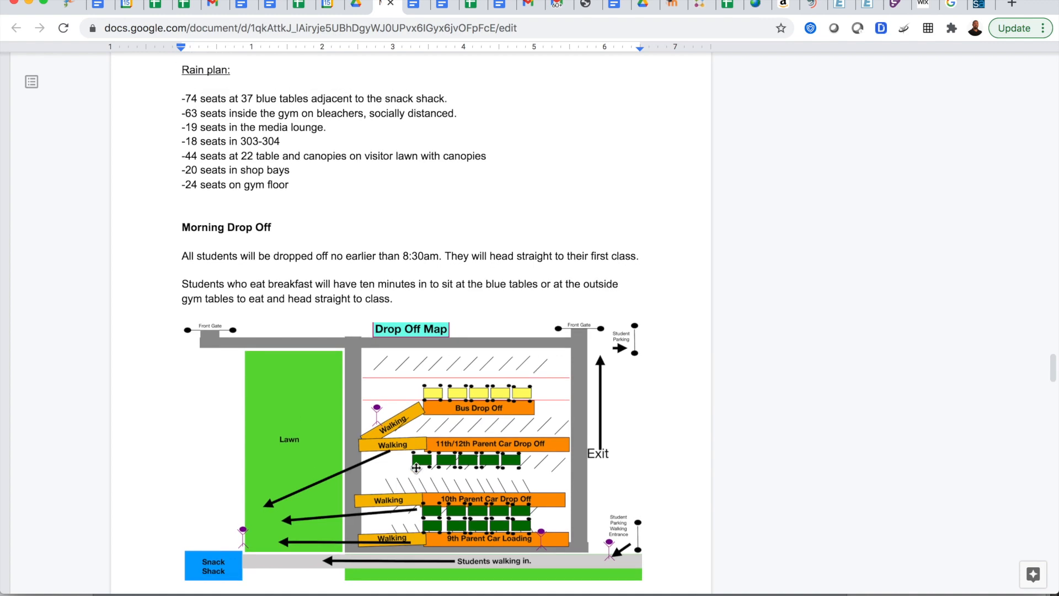
pyautogui.scroll(-3)
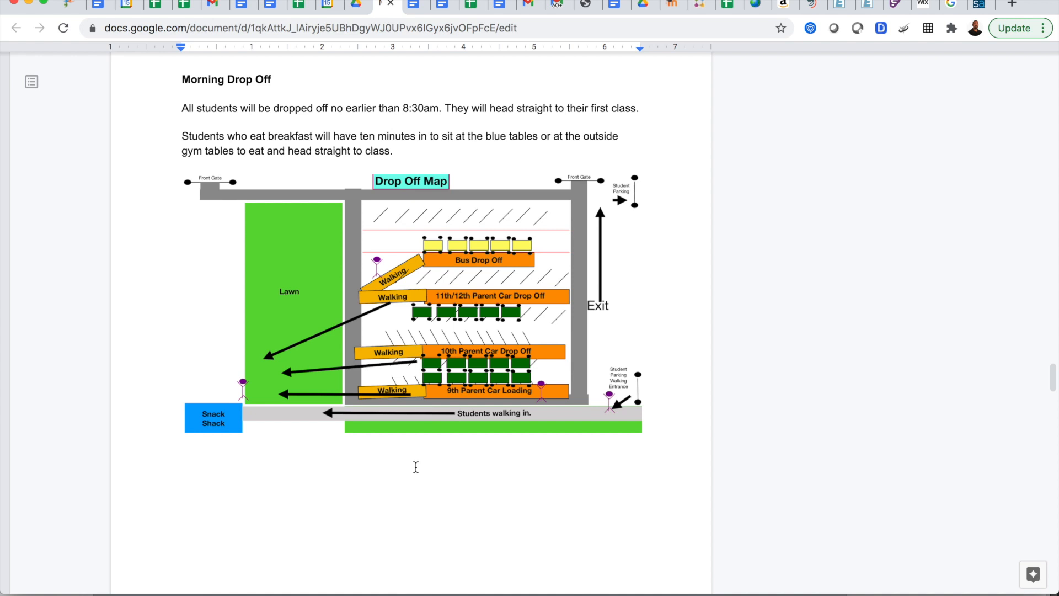
pyautogui.moveTo(512, 262)
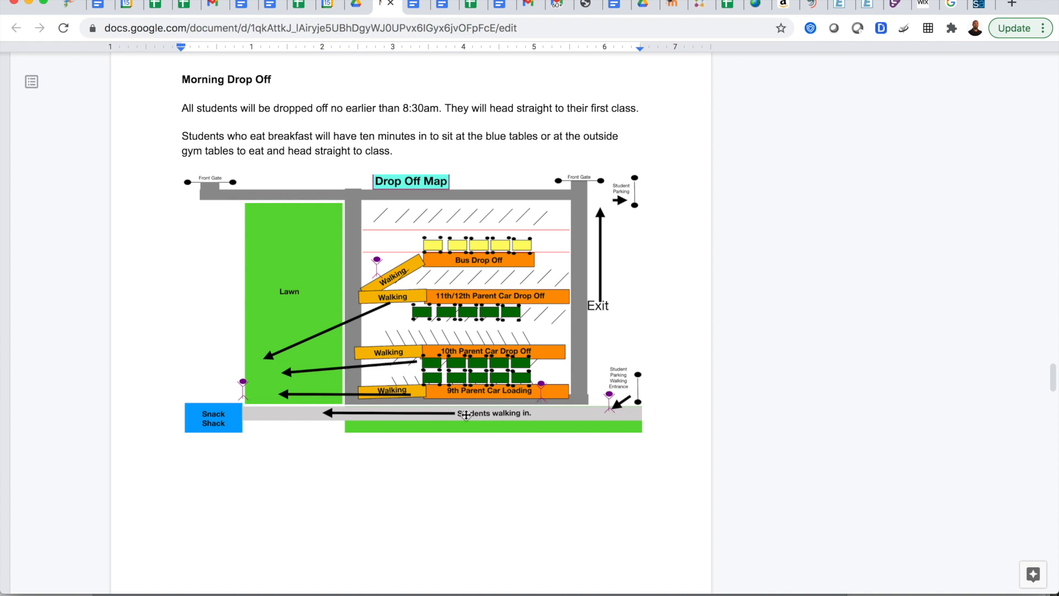
pyautogui.moveTo(469, 390)
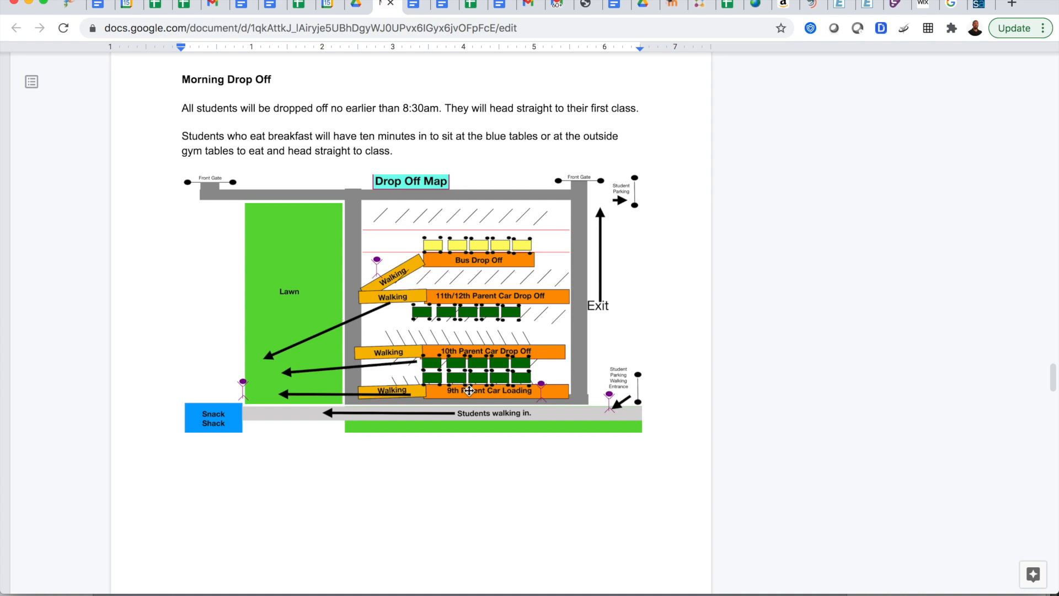
# Scroll to the Afternoon Pick Up release order and colour-coded Pick Up Map.
pyautogui.scroll(-3)
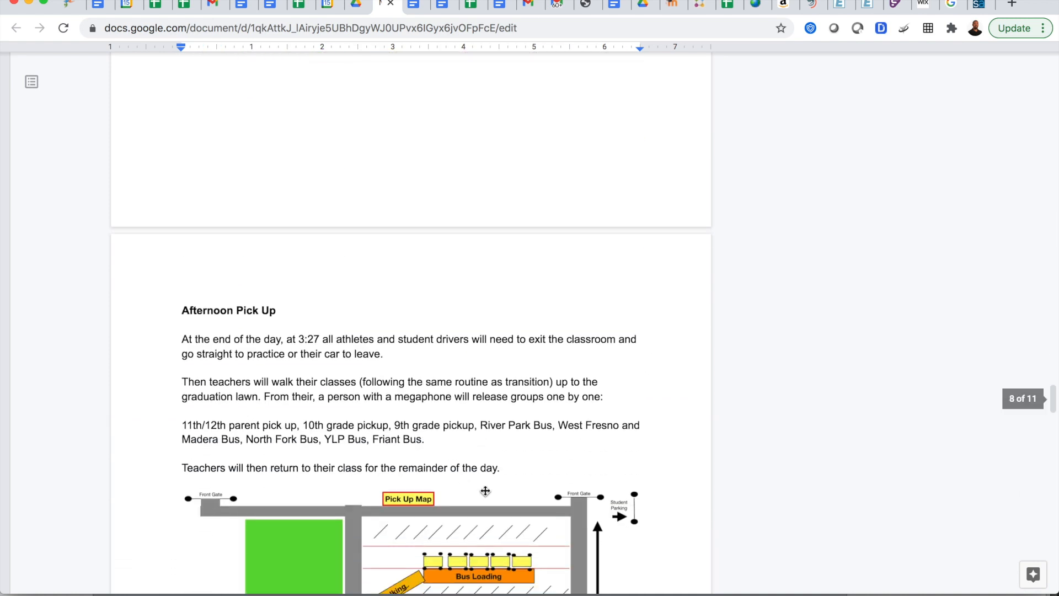
pyautogui.scroll(-3)
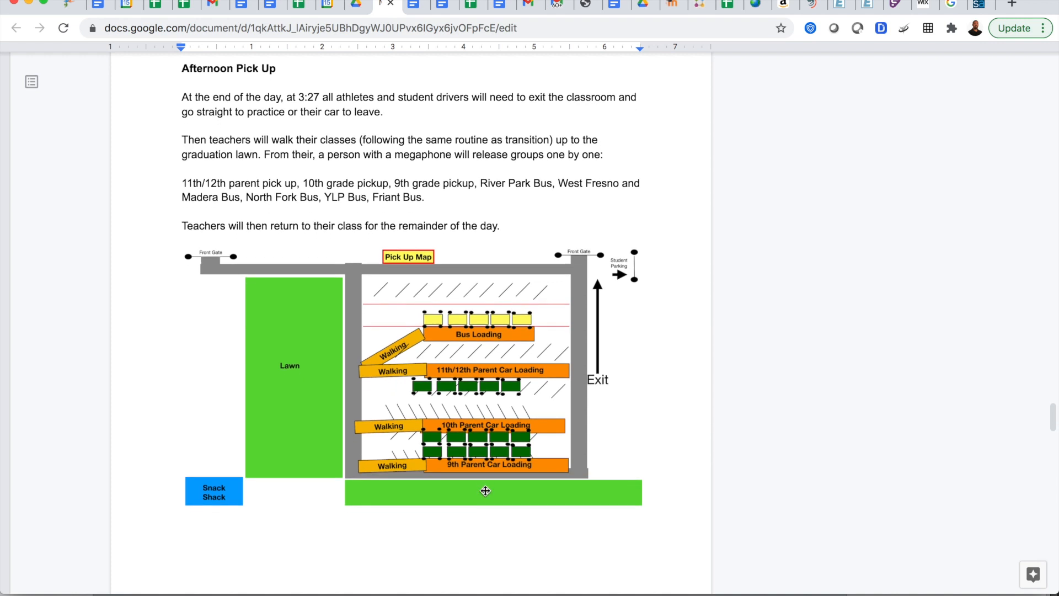
pyautogui.moveTo(505, 465)
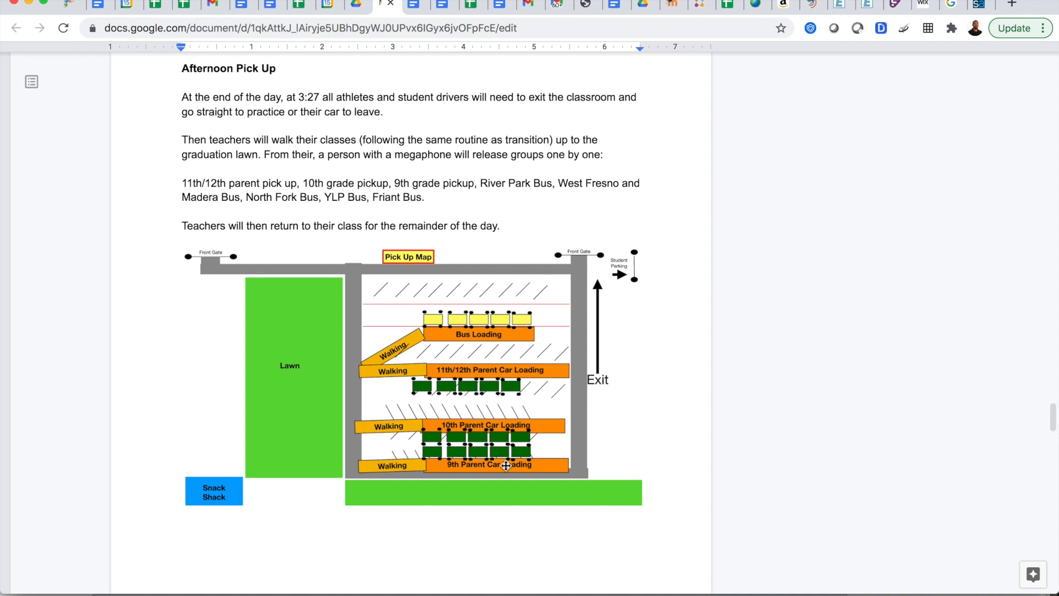
# Scroll past the 'Pick up with supervision' map through the nine Daily Classroom Routines.
pyautogui.scroll(-3)
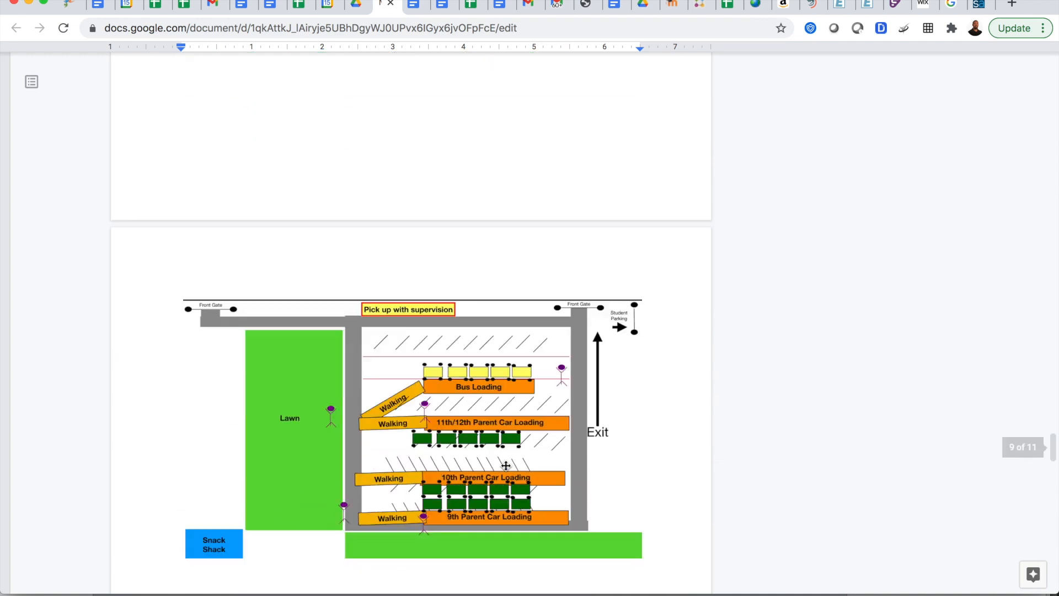
pyautogui.scroll(-3)
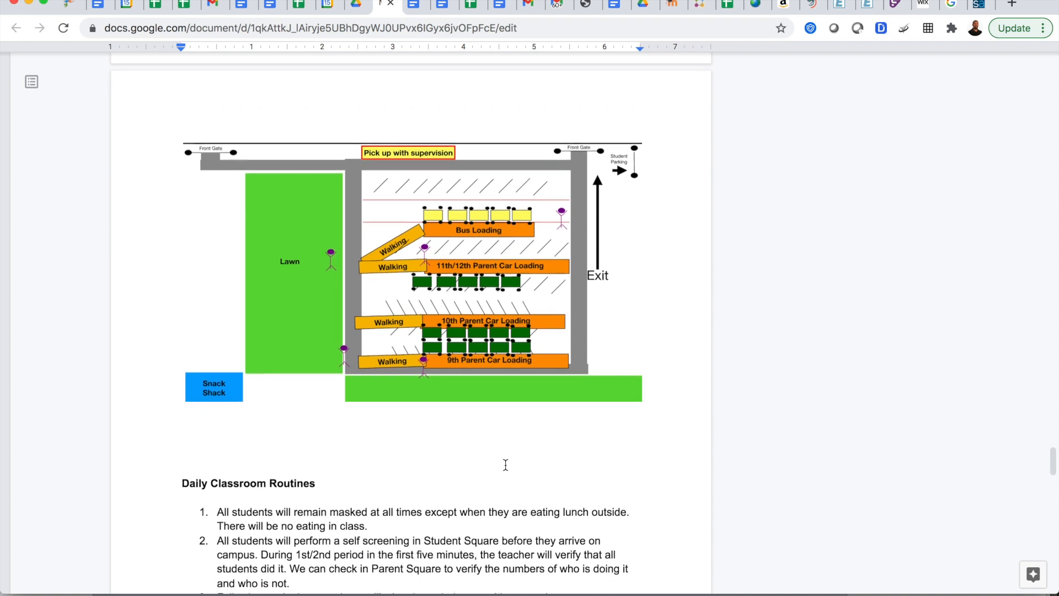
pyautogui.scroll(-3)
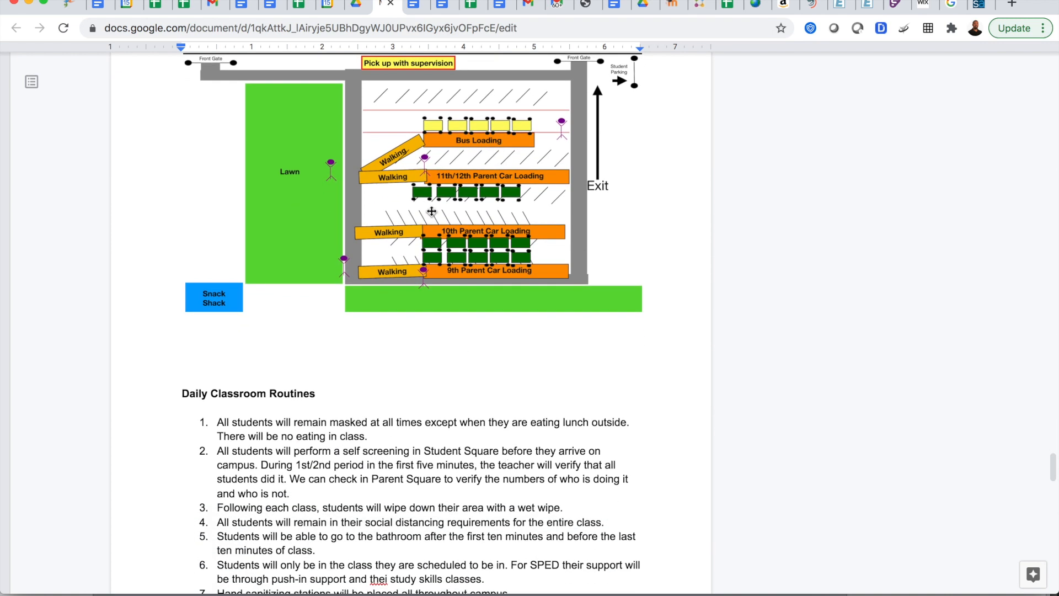
pyautogui.moveTo(444, 276)
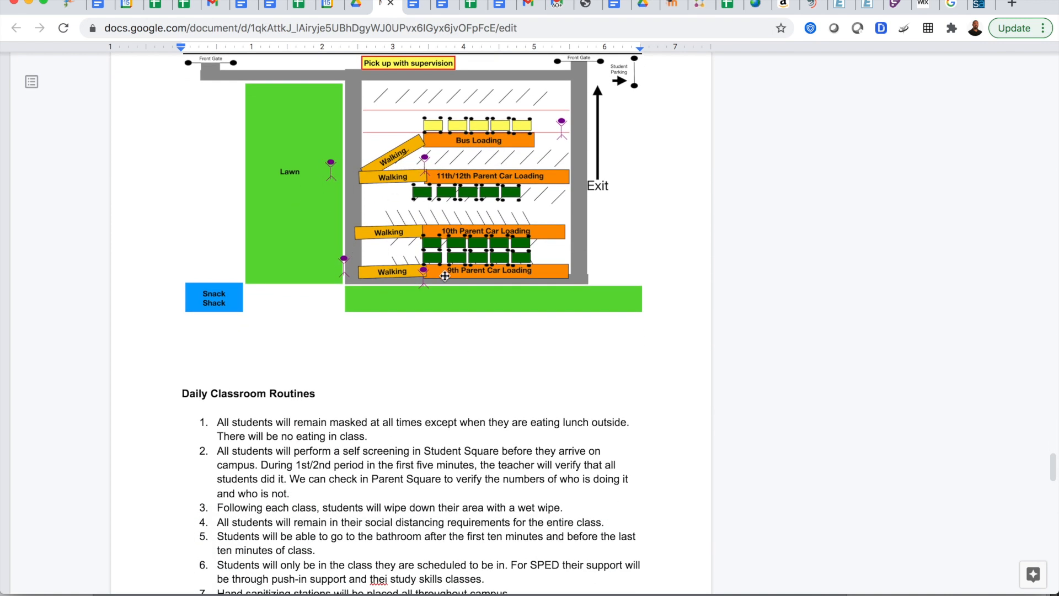
pyautogui.moveTo(472, 498)
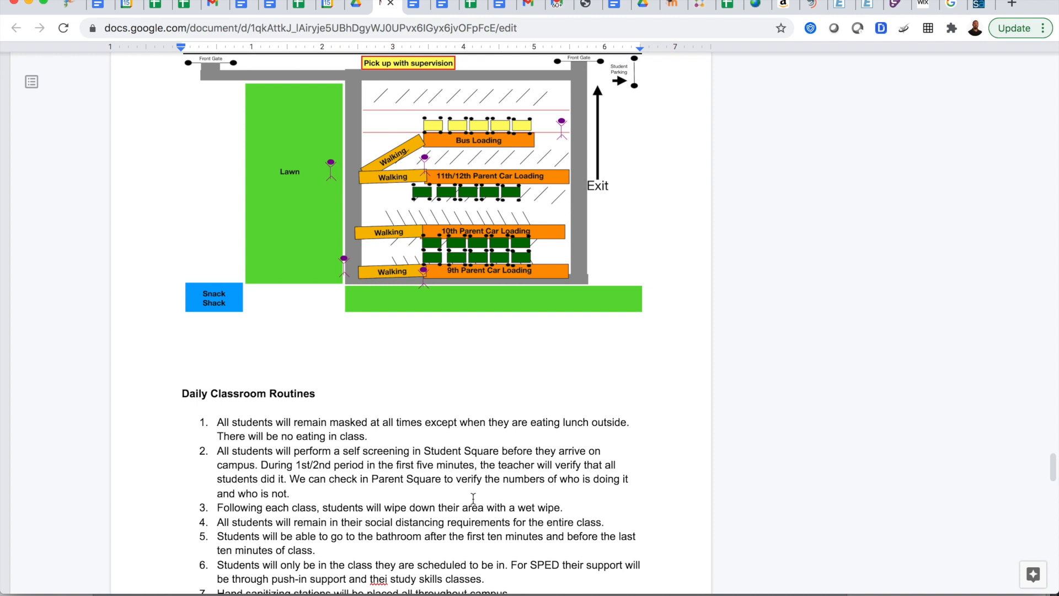
pyautogui.scroll(-3)
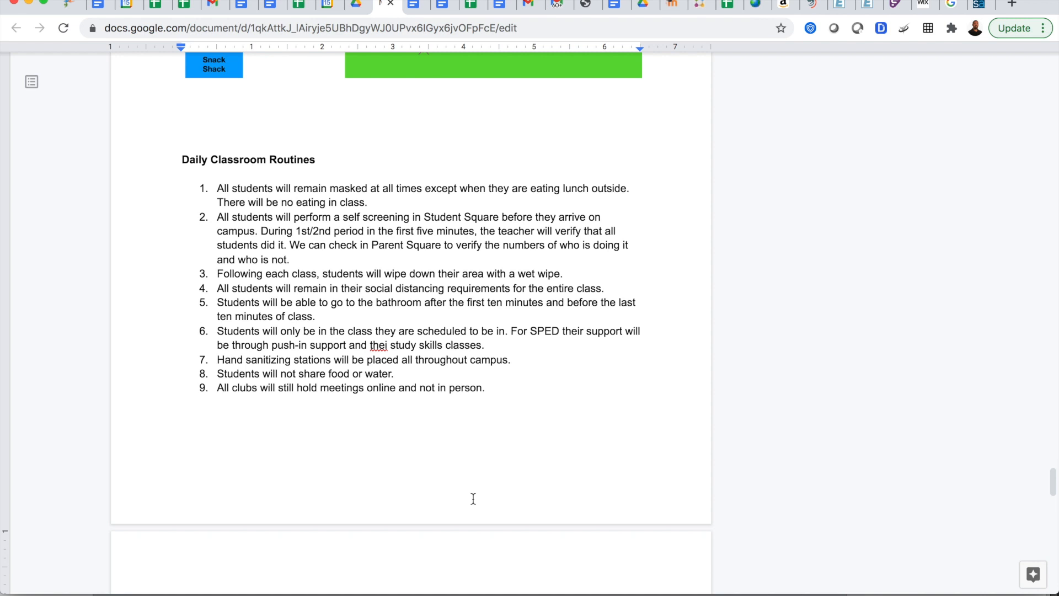
pyautogui.scroll(-3)
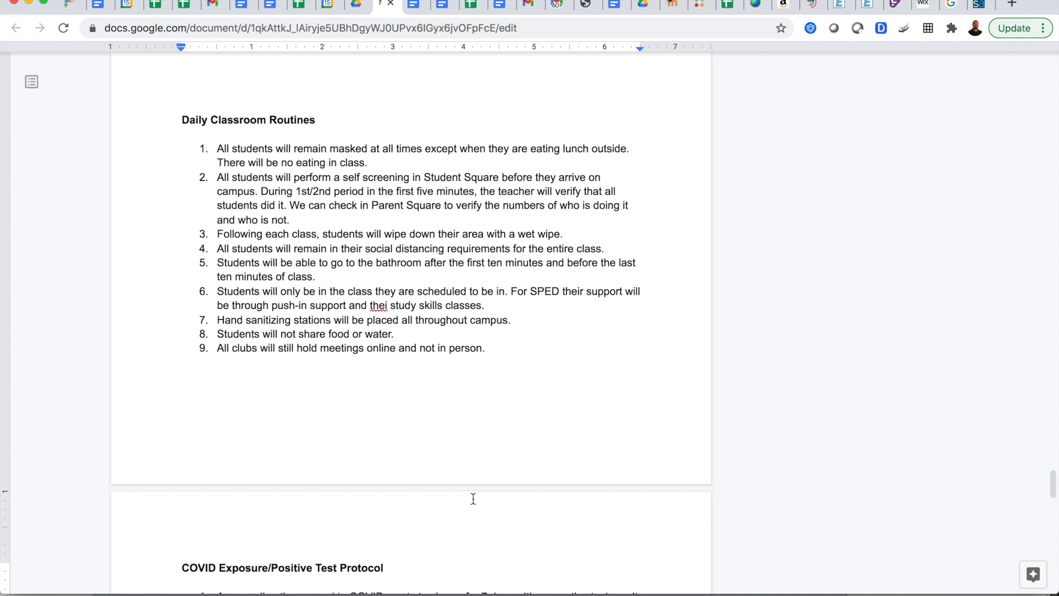
# Scroll through the COVID Exposure/Positive Test Protocol and Freshmen sections to the FAQs.
pyautogui.scroll(-3)
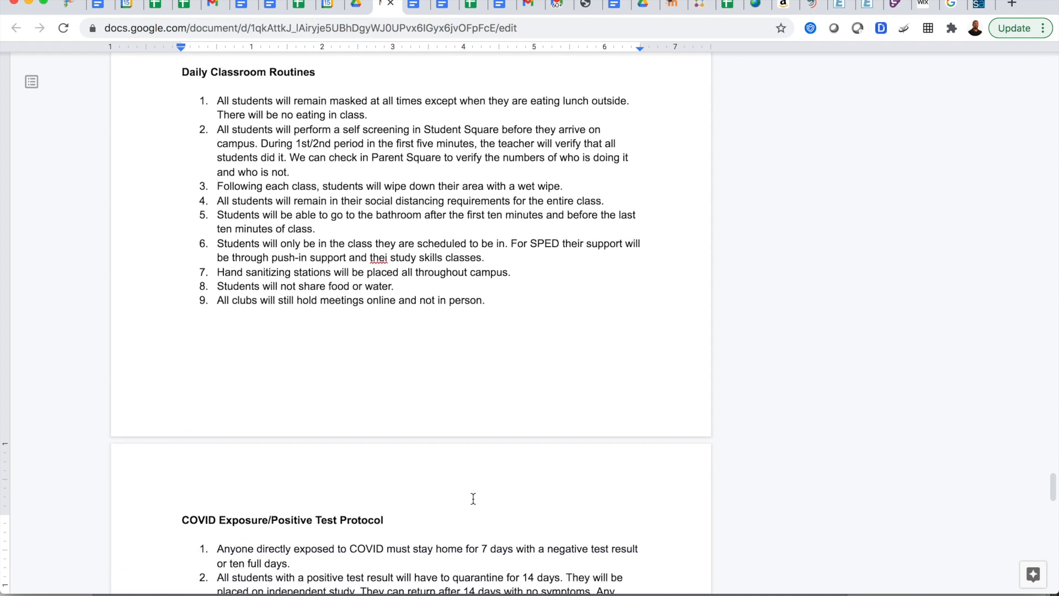
pyautogui.scroll(-3)
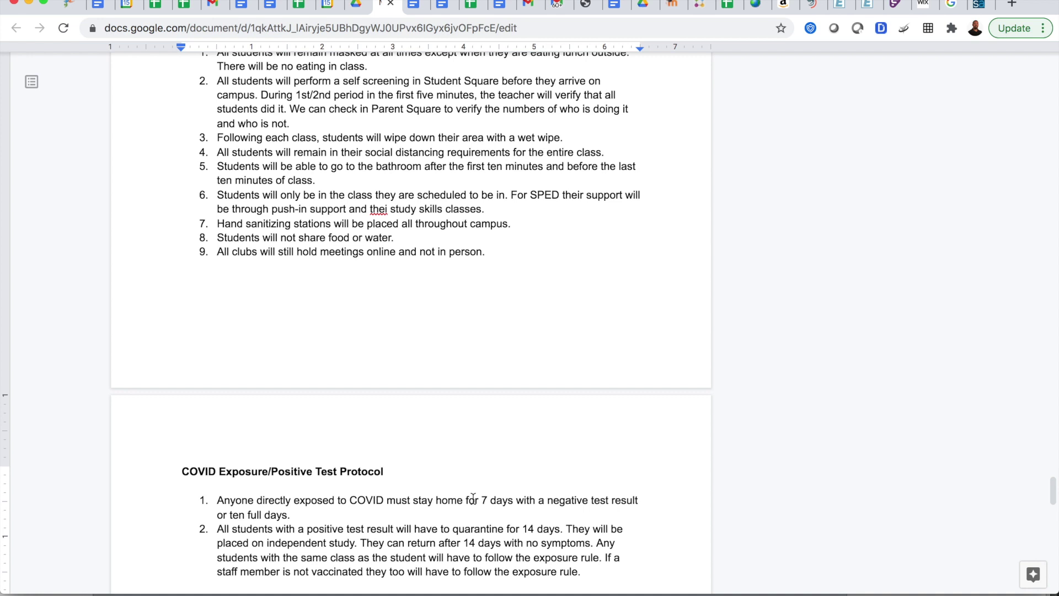
pyautogui.scroll(-3)
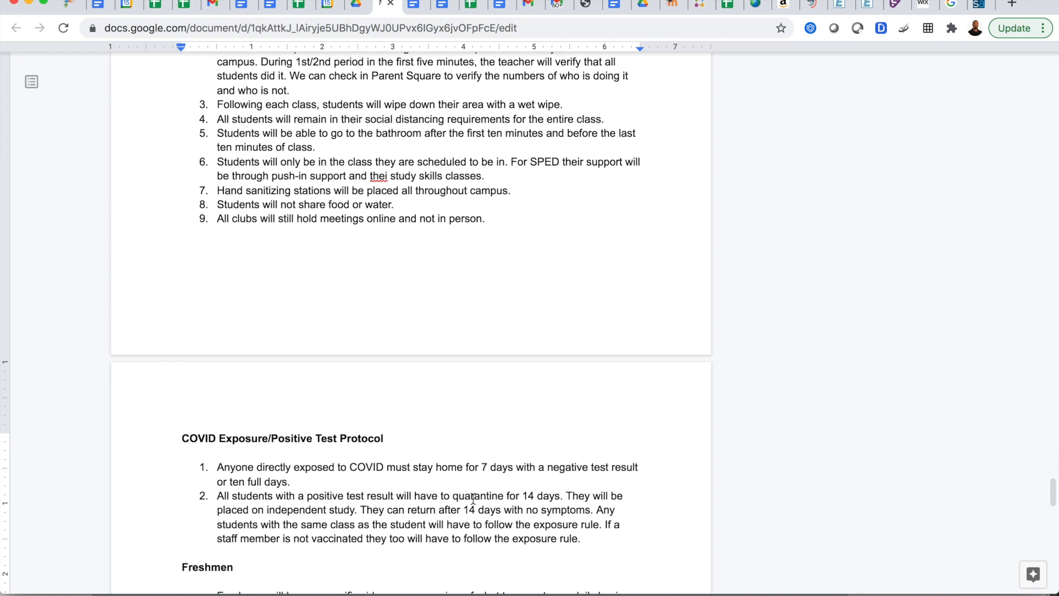
pyautogui.scroll(-3)
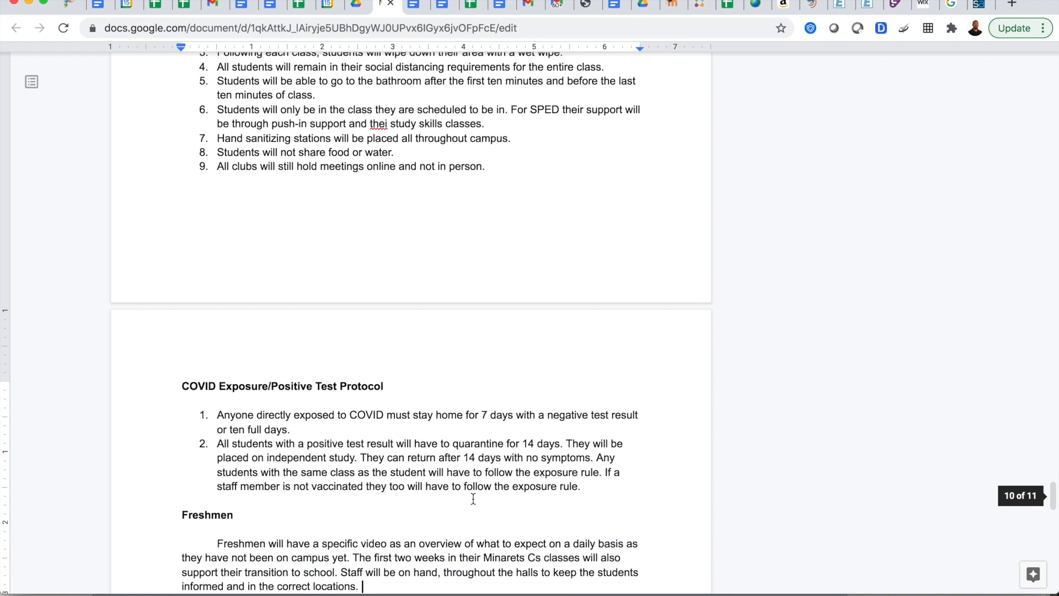
pyautogui.scroll(-3)
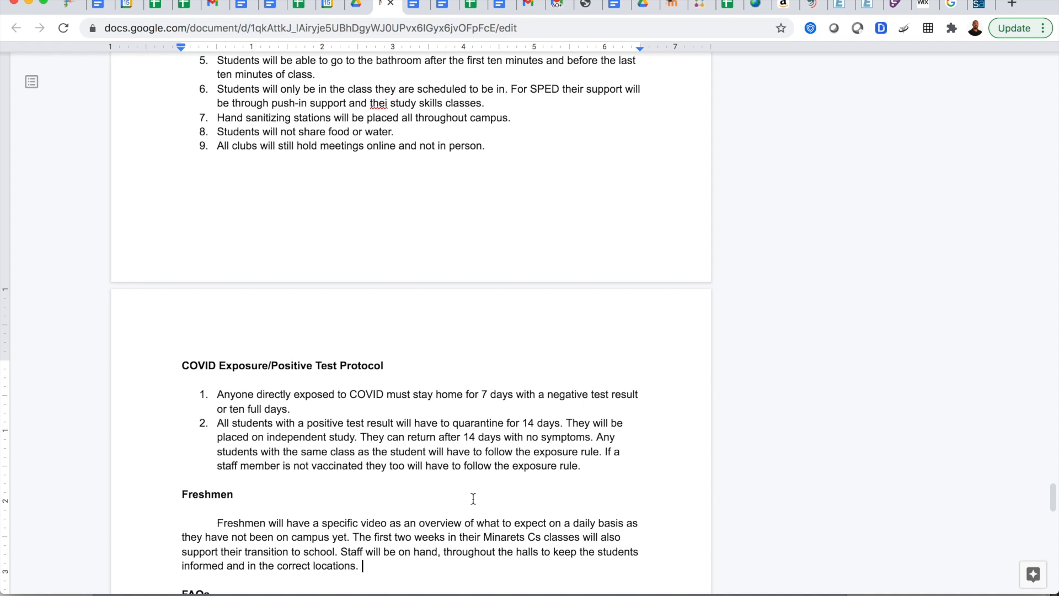
pyautogui.scroll(-3)
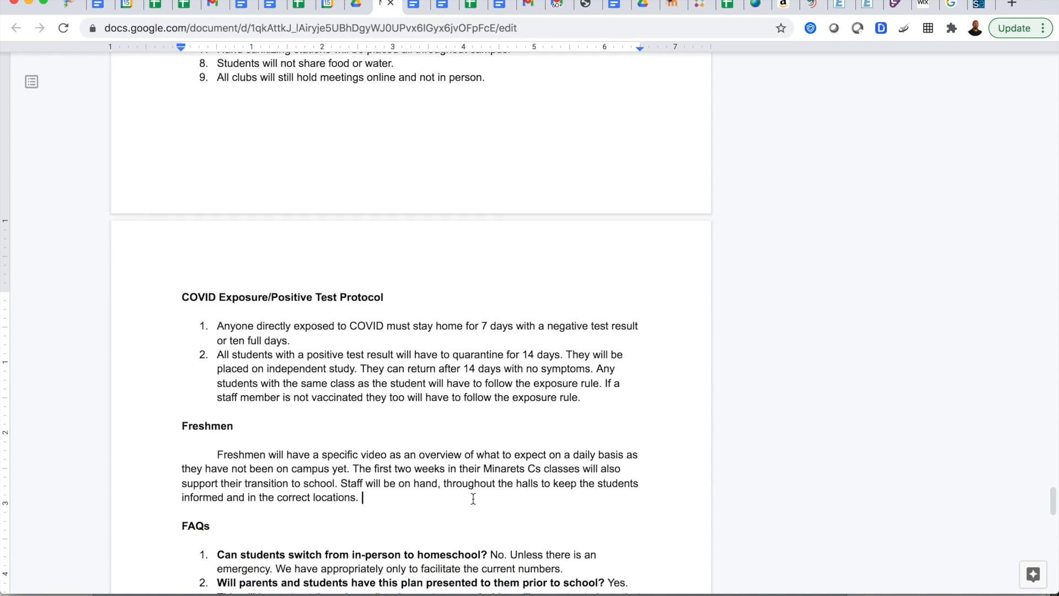
pyautogui.scroll(-3)
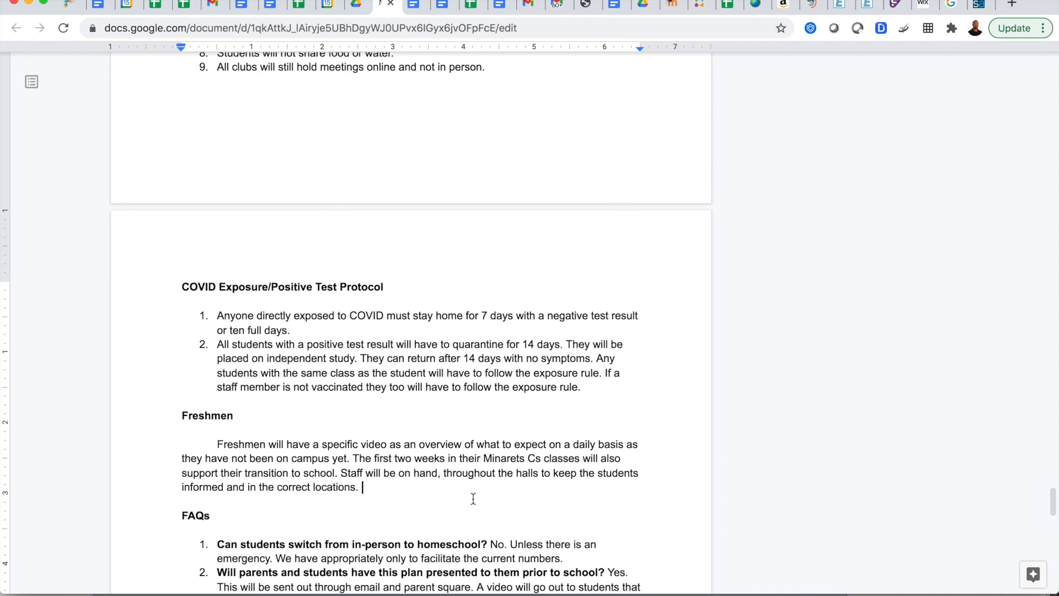
# Scroll through FAQ questions one to eleven until question 12 on self screening appears.
pyautogui.scroll(-3)
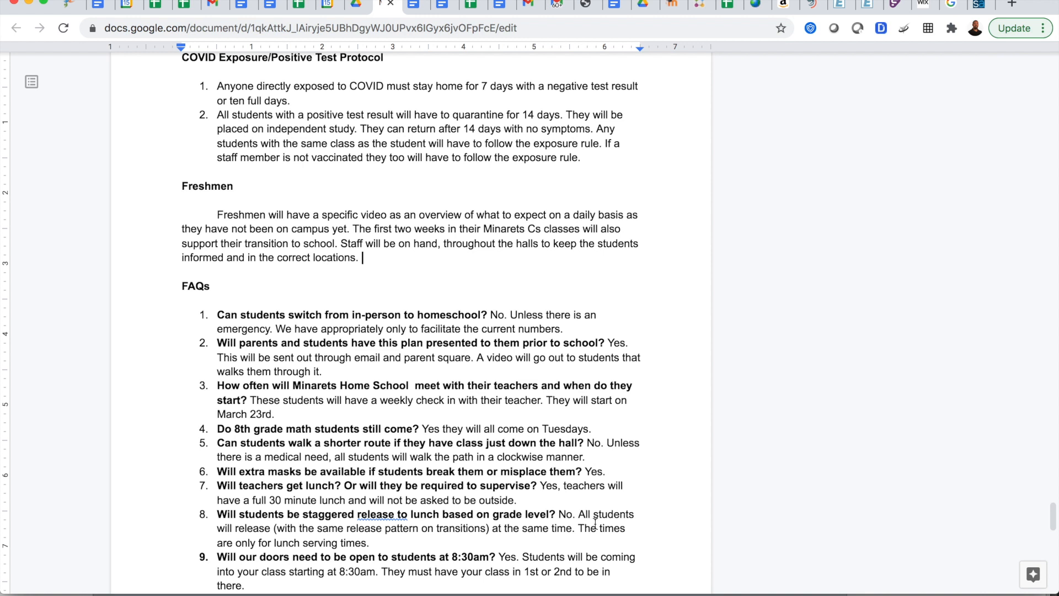
pyautogui.moveTo(639, 507)
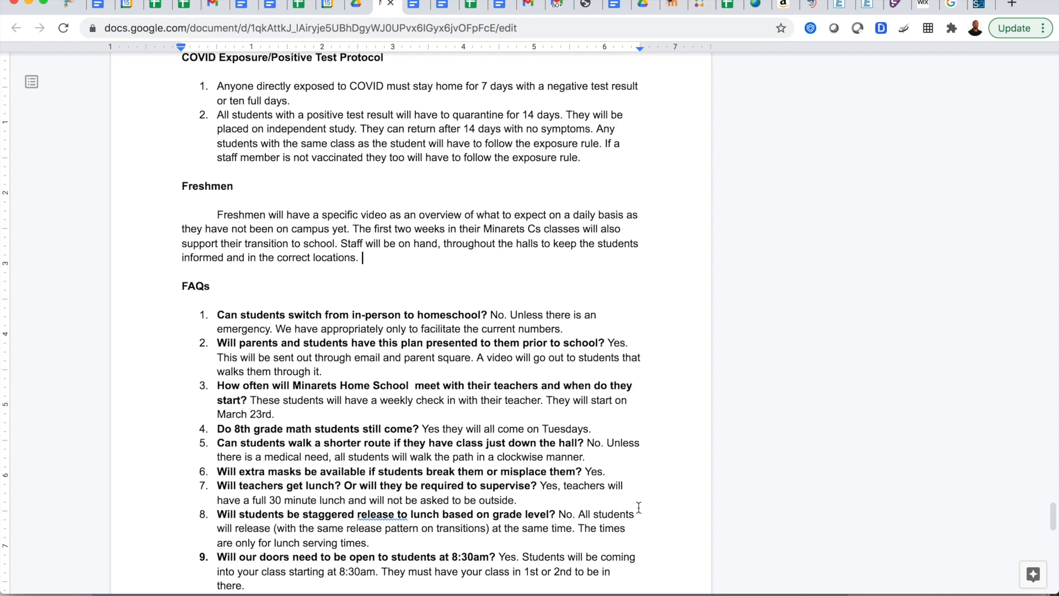
pyautogui.scroll(-3)
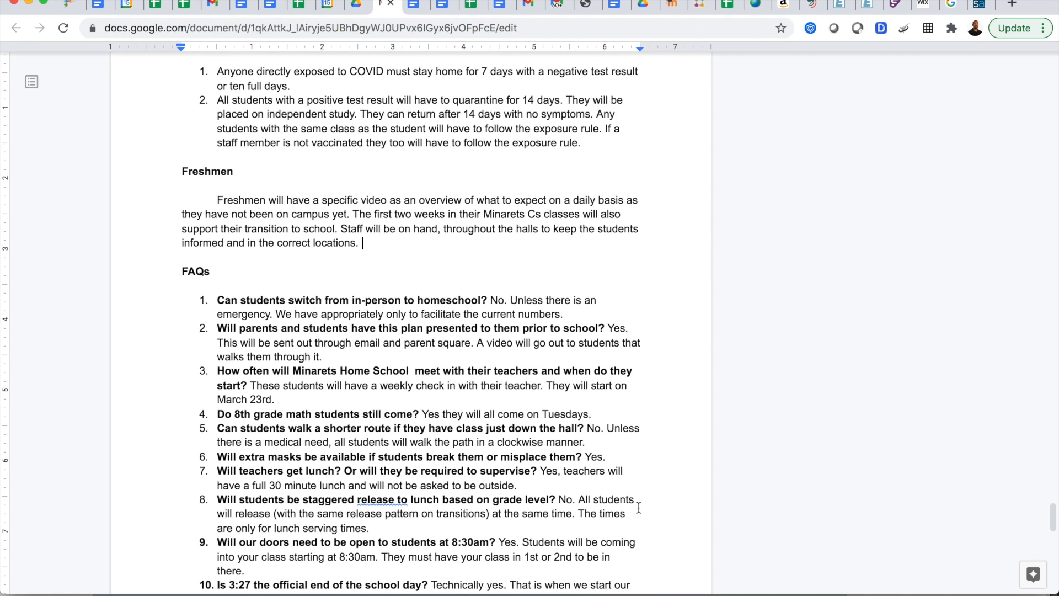
pyautogui.scroll(-3)
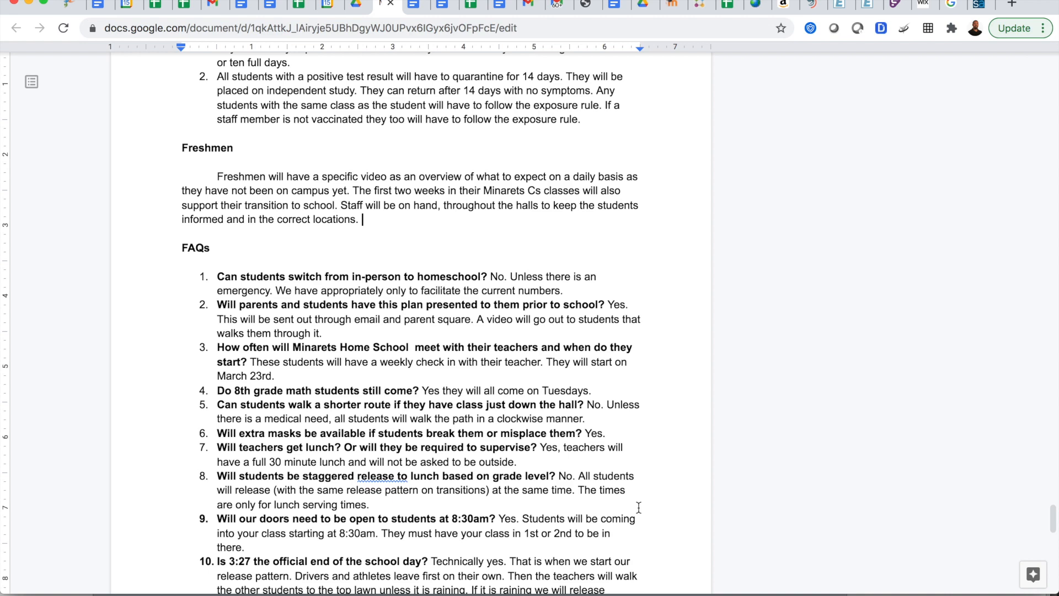
pyautogui.scroll(-3)
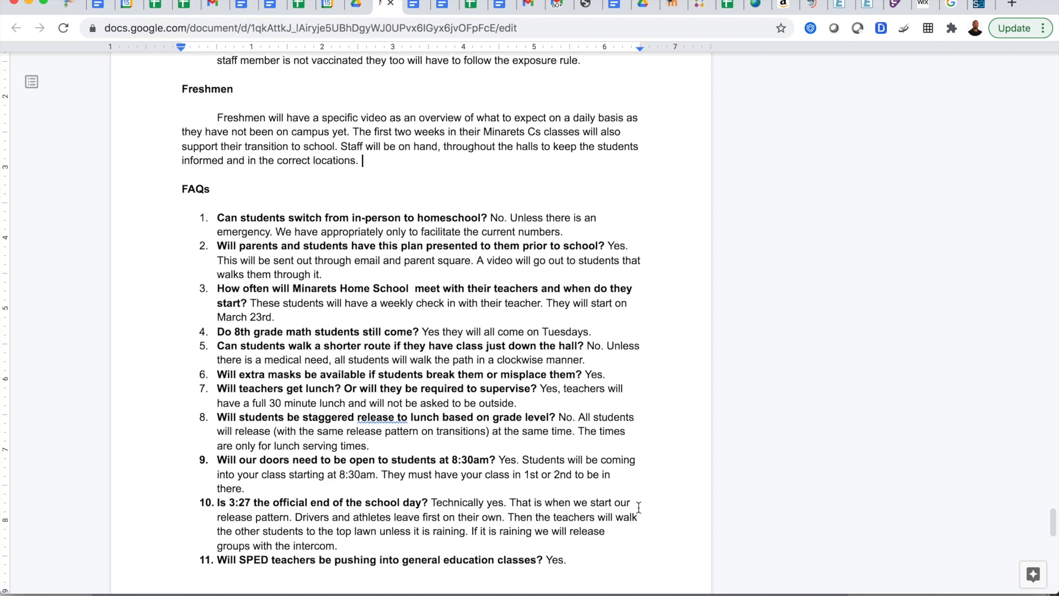
pyautogui.scroll(-3)
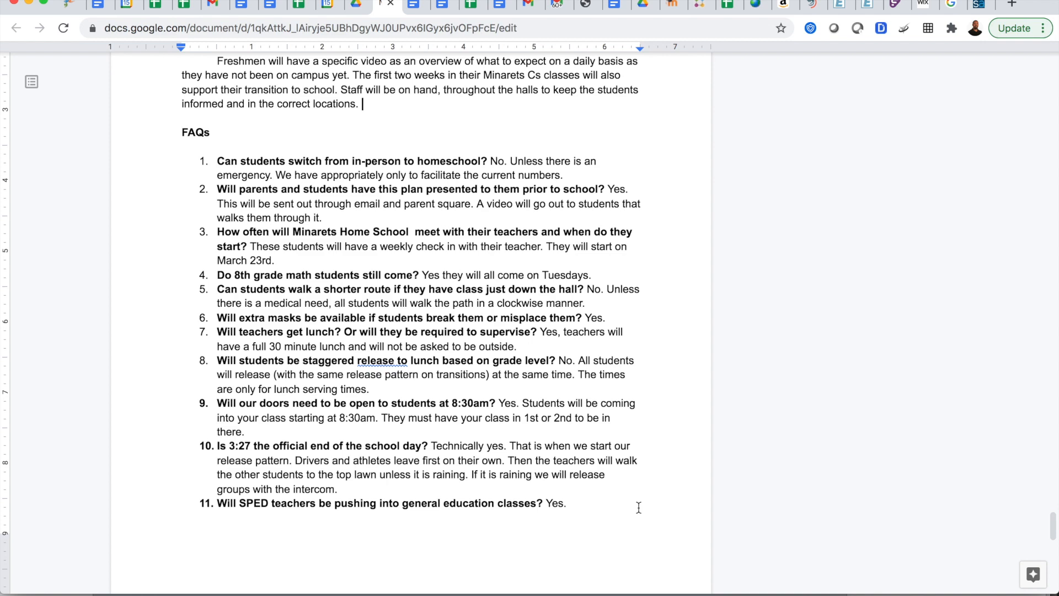
pyautogui.scroll(-3)
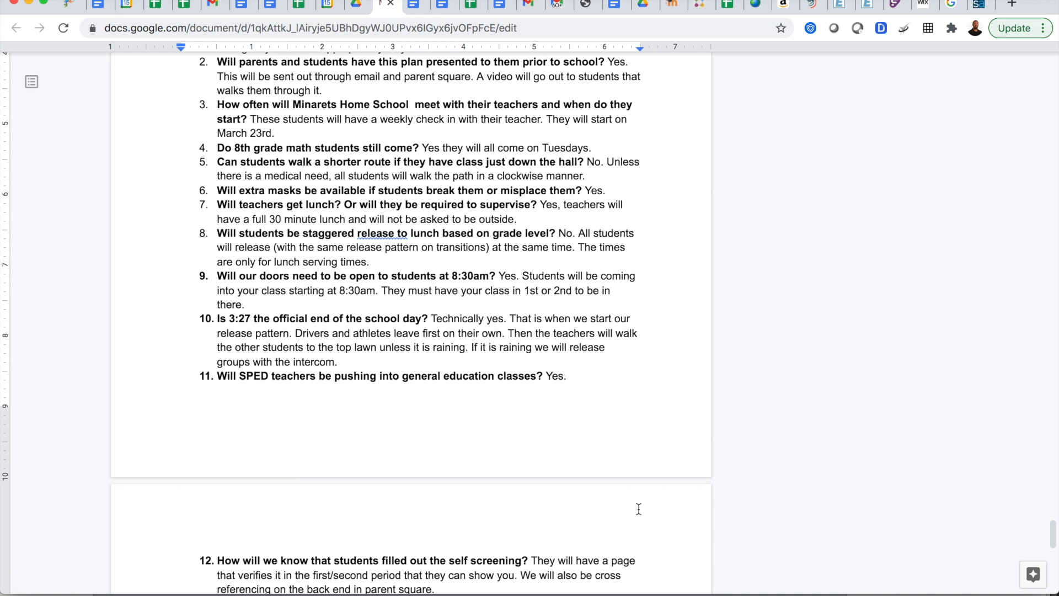
# Scroll through FAQ questions 12 to 24, ending at the substitute-coverage answer.
pyautogui.scroll(3)
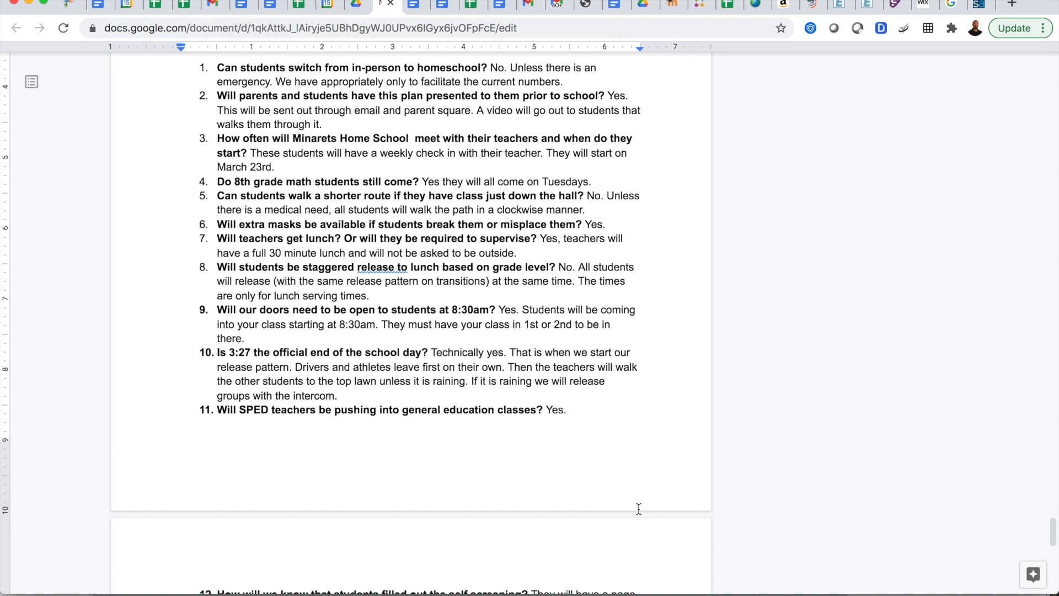
pyautogui.moveTo(635, 496)
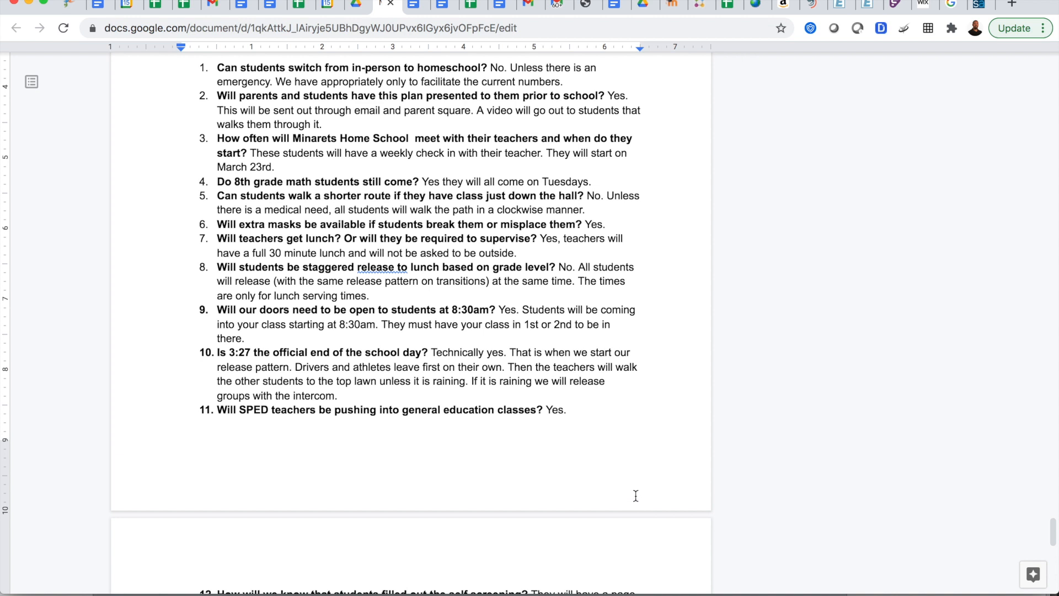
pyautogui.scroll(-3)
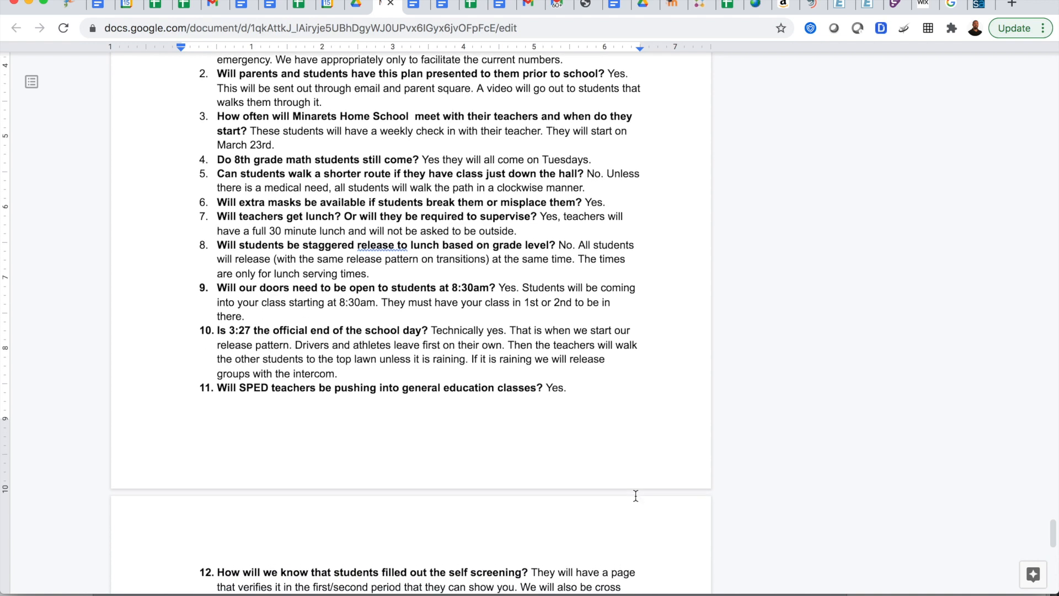
pyautogui.scroll(-3)
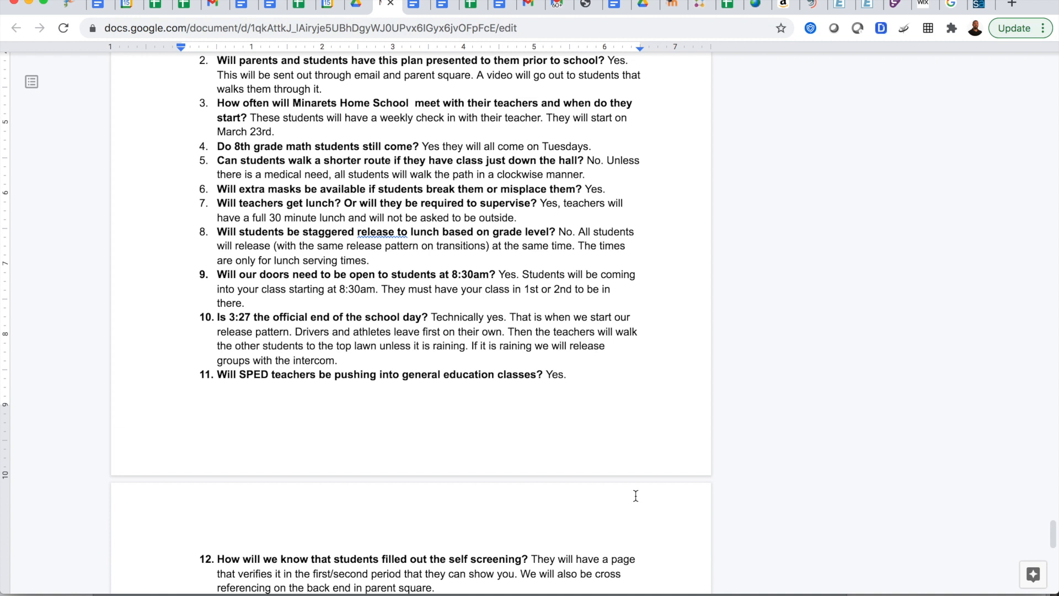
pyautogui.scroll(-3)
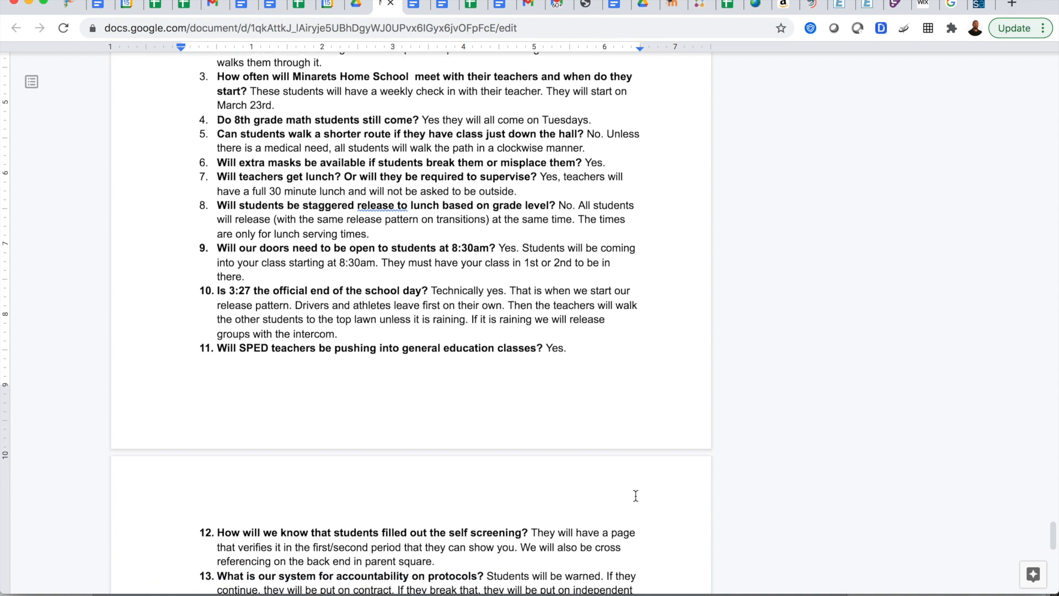
pyautogui.scroll(-3)
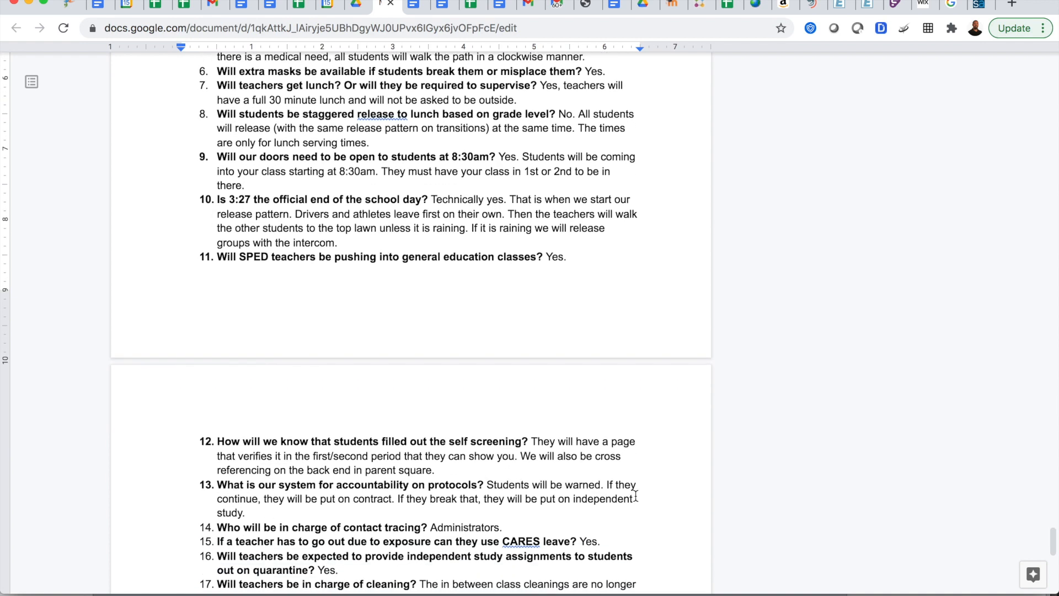
pyautogui.scroll(-3)
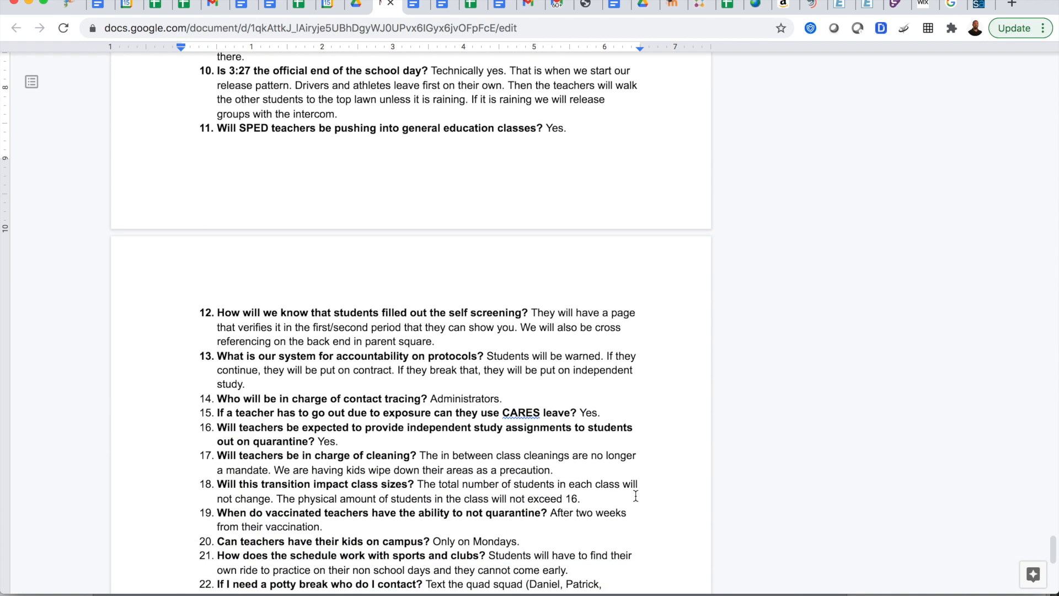
pyautogui.scroll(-3)
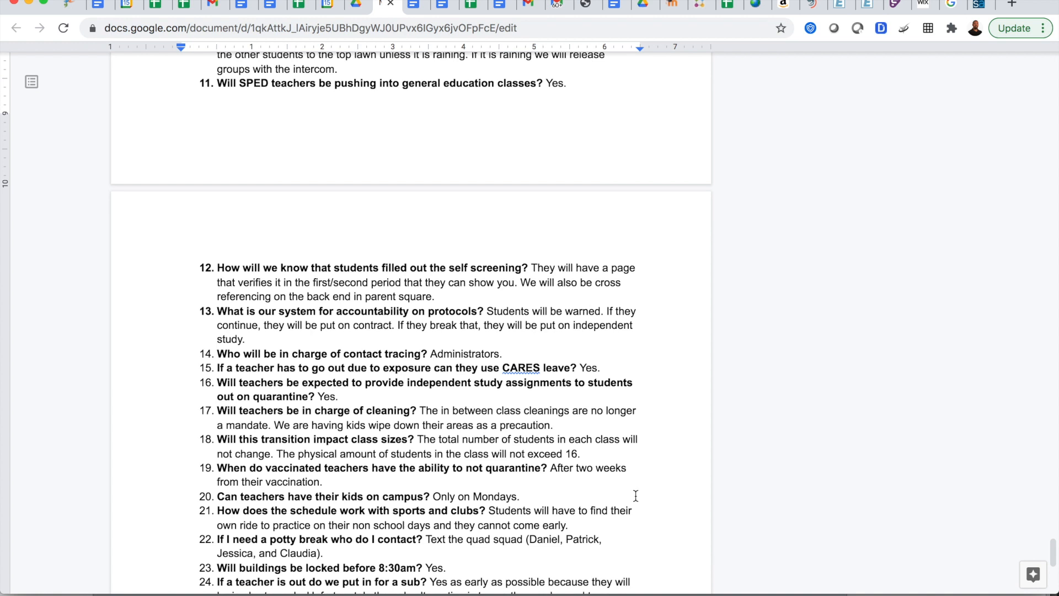
pyautogui.scroll(-3)
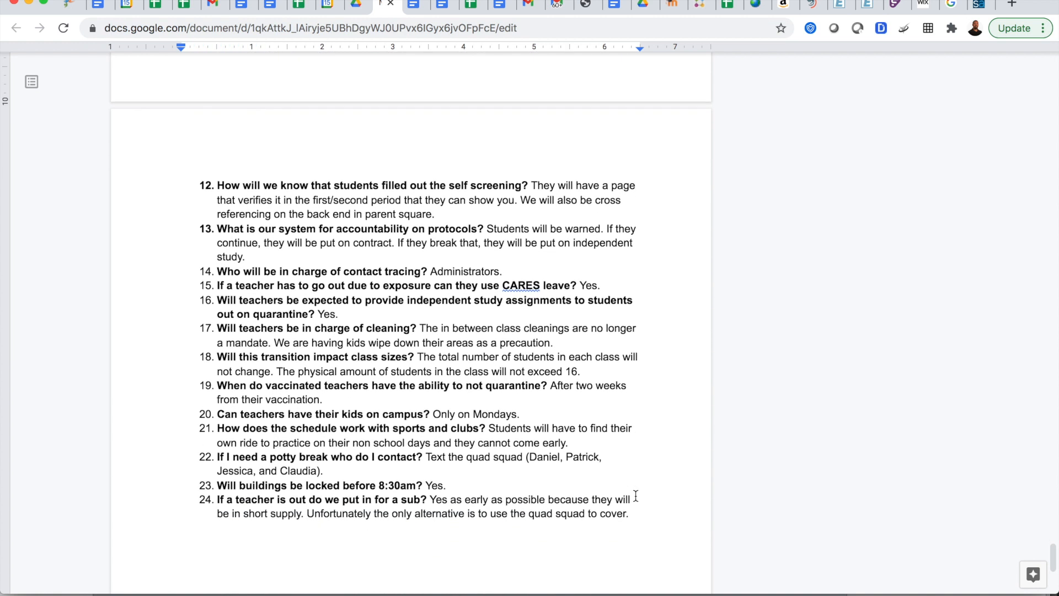